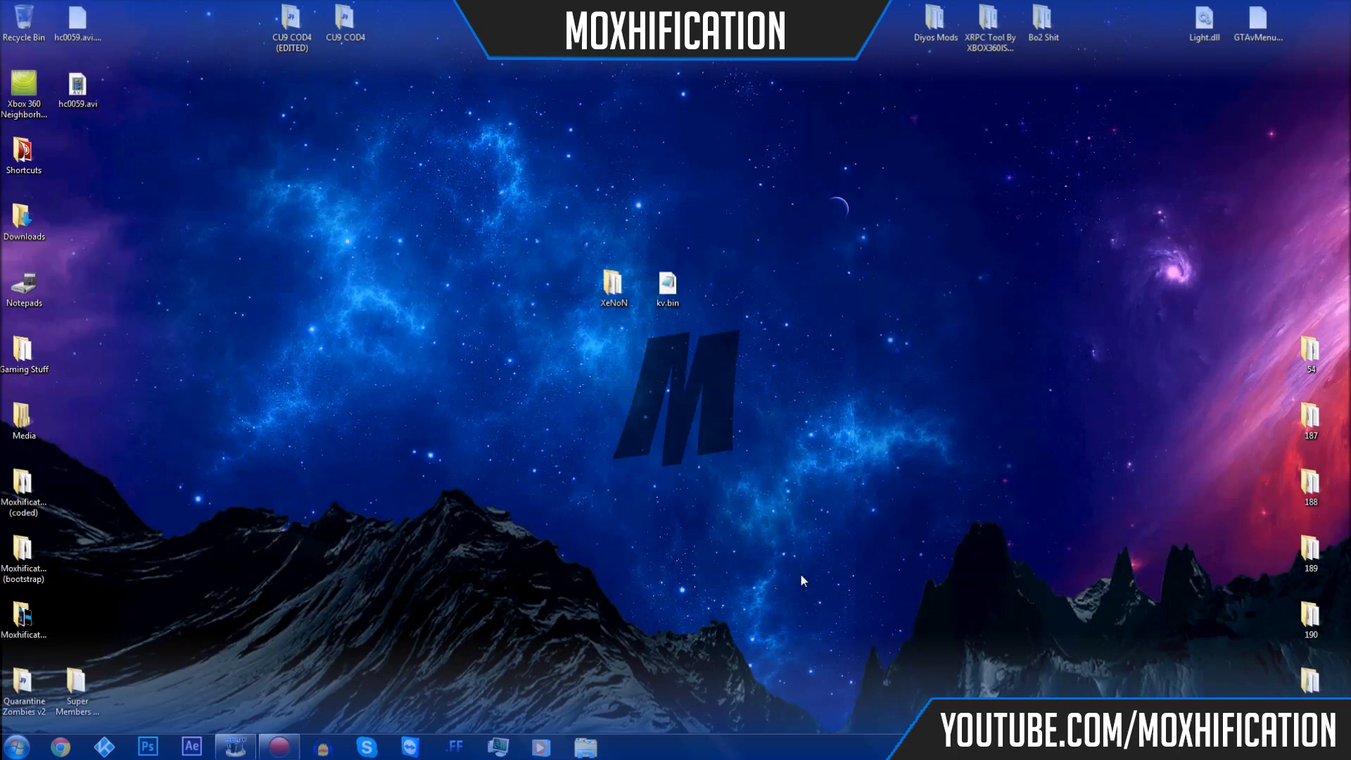
mouse_move(543, 337)
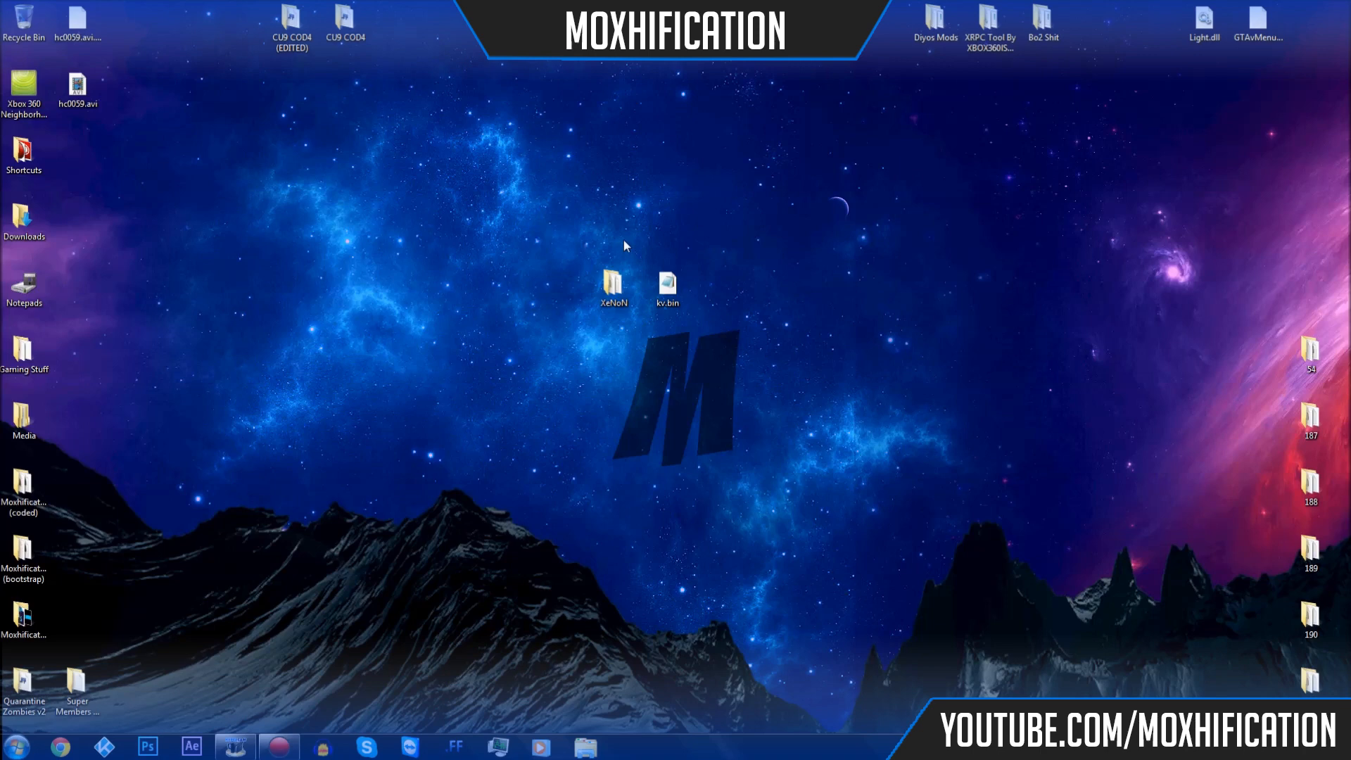
mouse_move(529, 235)
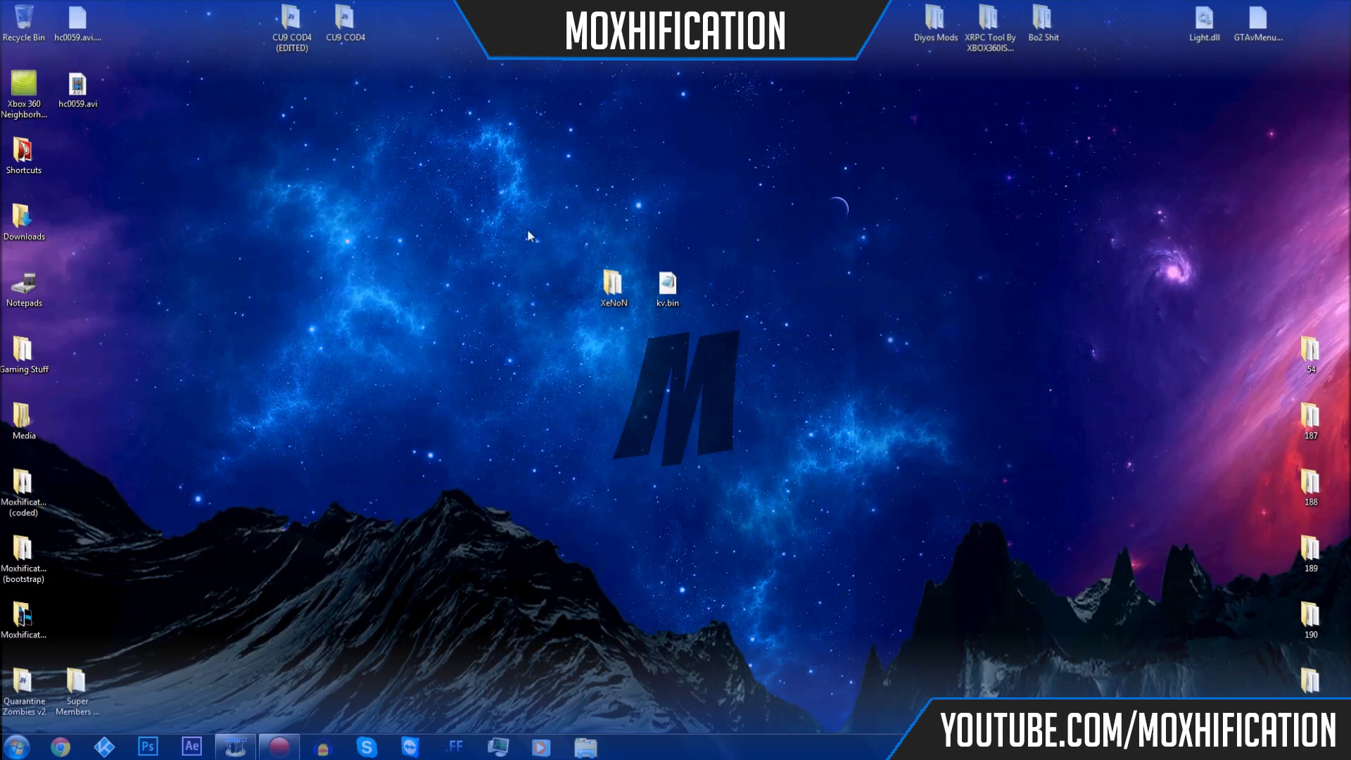
mouse_move(504, 211)
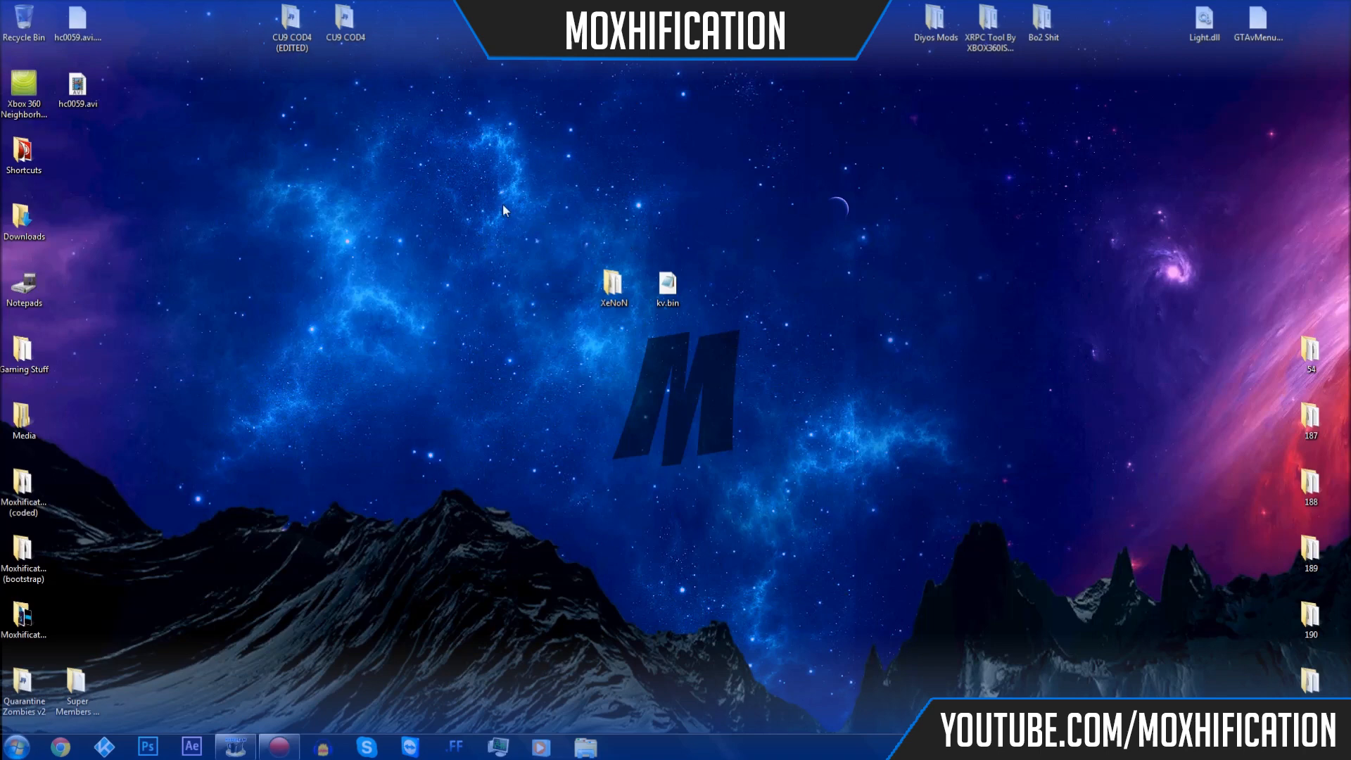
Open the XeNoN desktop folder and select launch.ini, then XeNoN.xex.
double_click(612, 280)
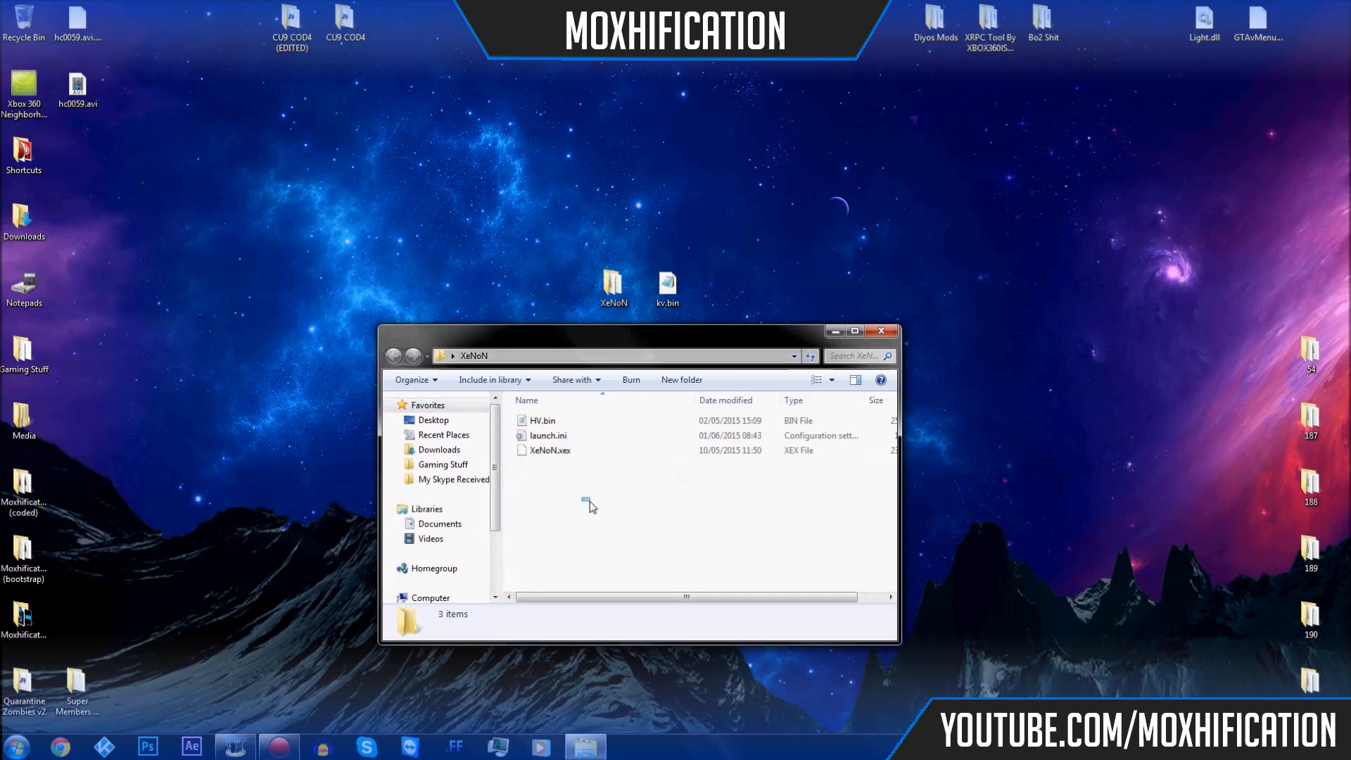
mouse_move(698, 295)
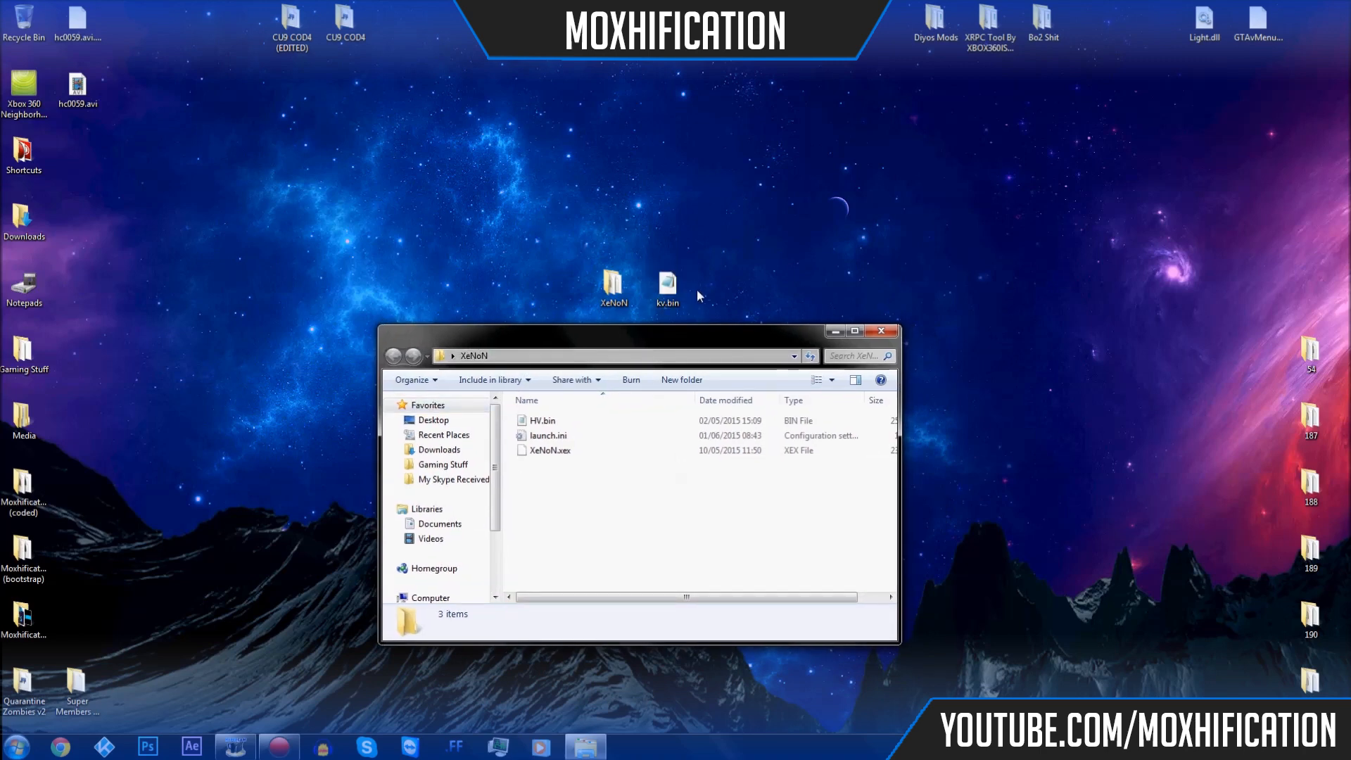
mouse_move(538, 241)
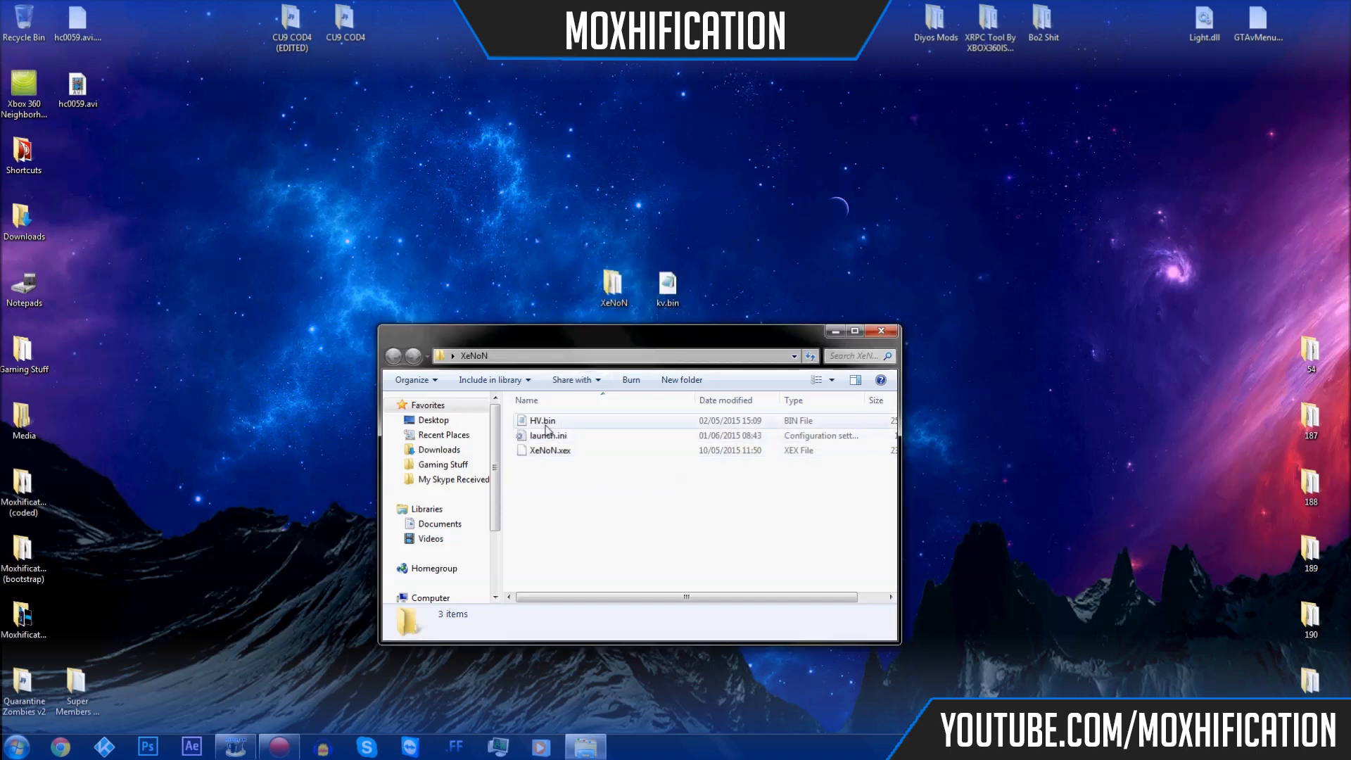
left_click(549, 435)
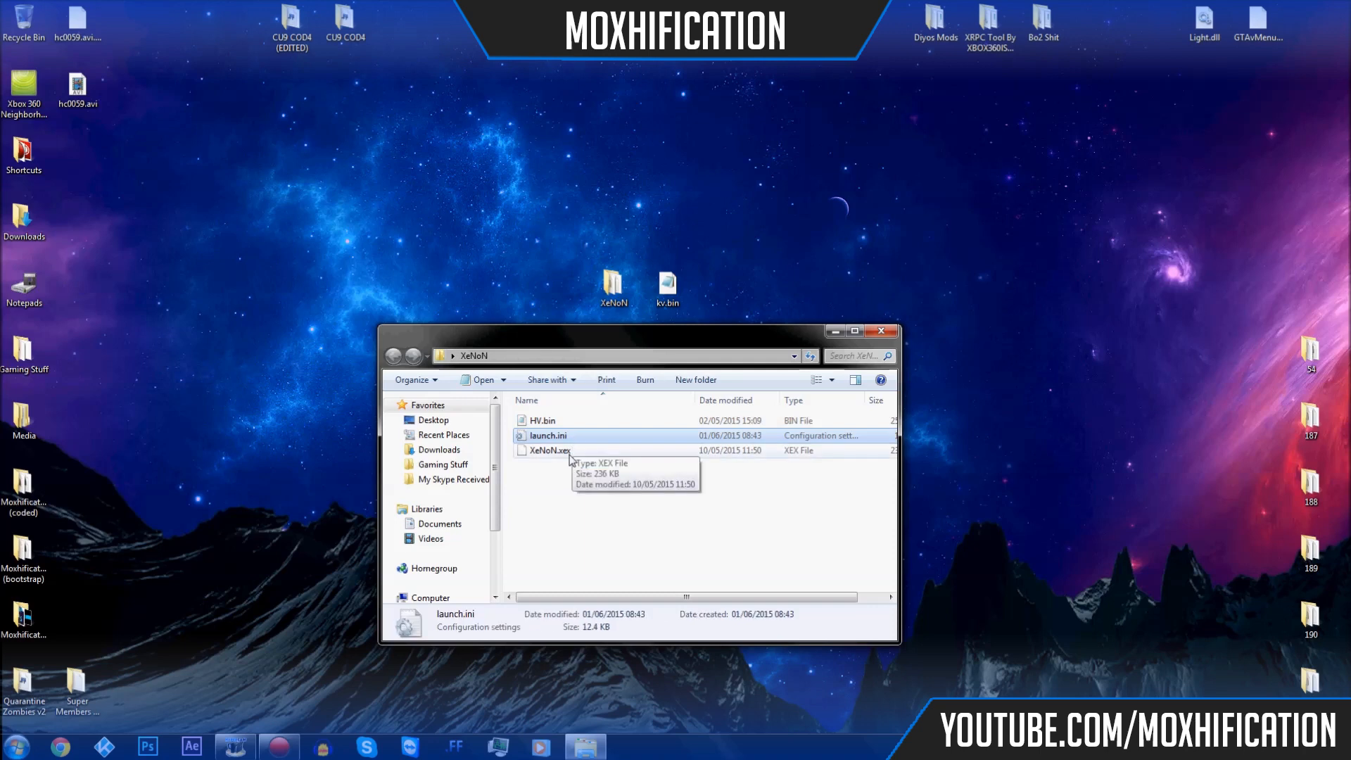
left_click(549, 449)
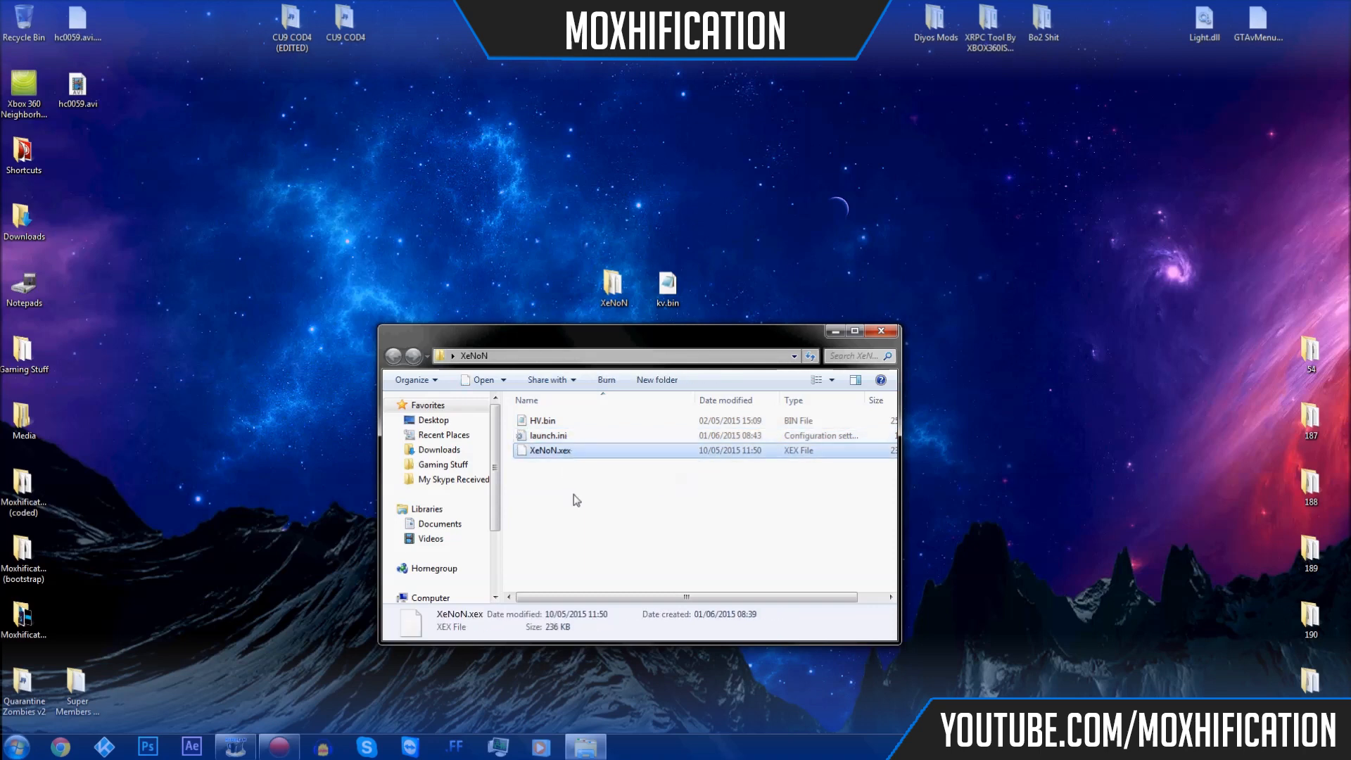
Open launch.ini in Notepad and scroll to the [Plugins] section listing xbdm through RPC.
double_click(549, 435)
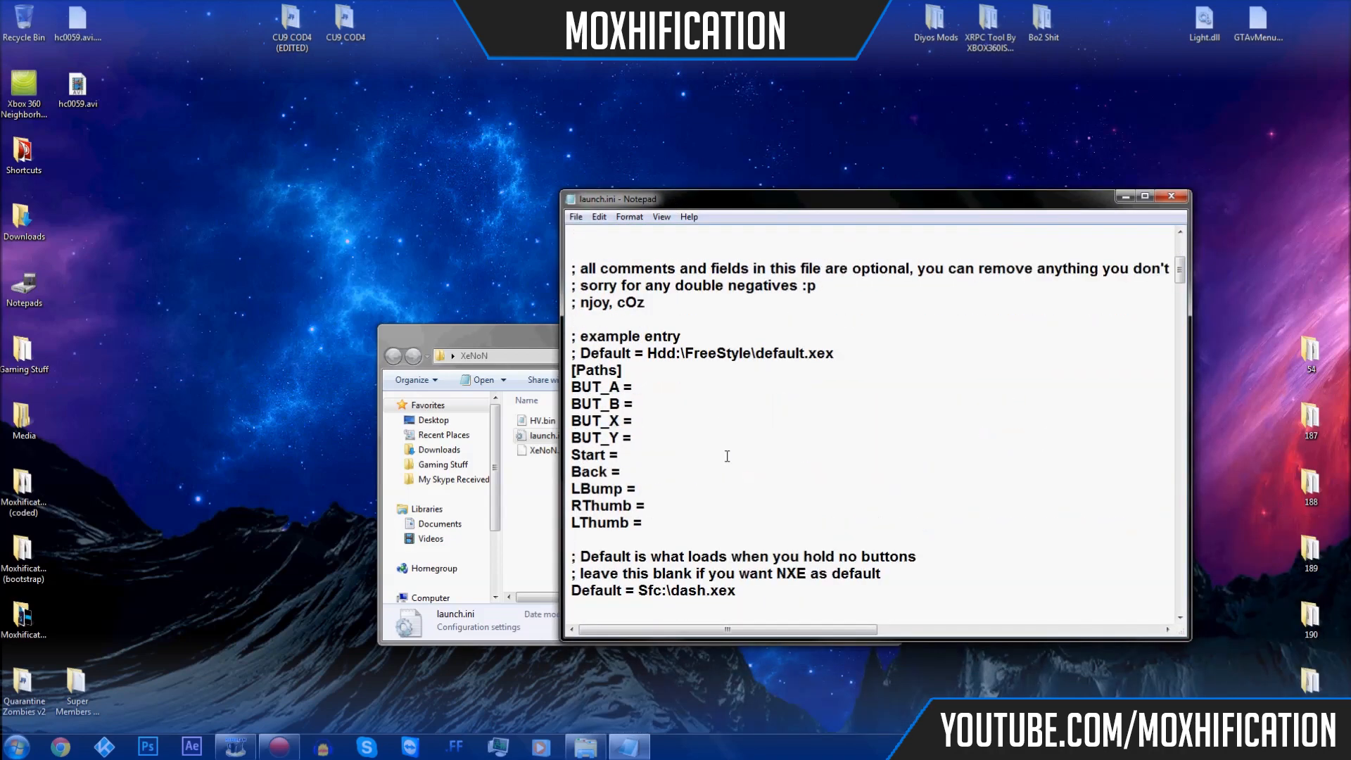
scroll("down", 3)
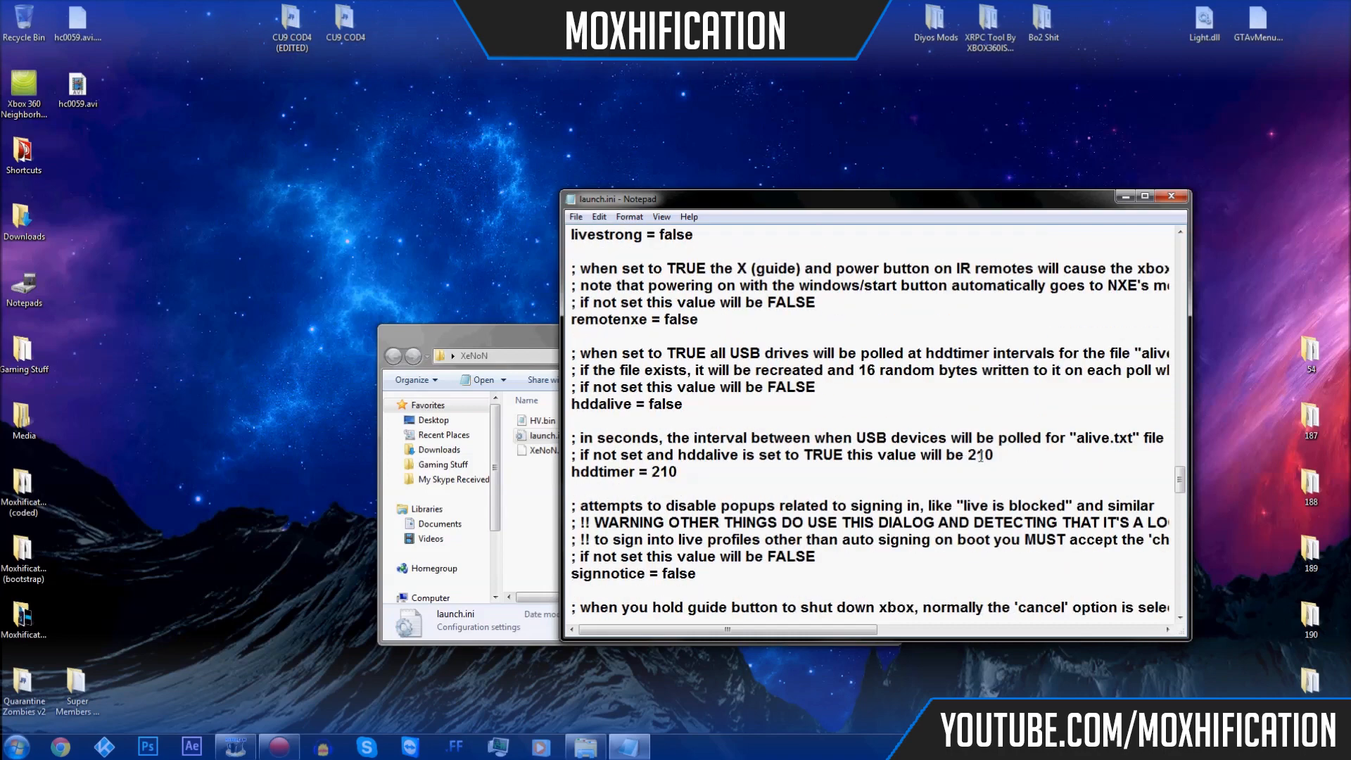
scroll("down", 3)
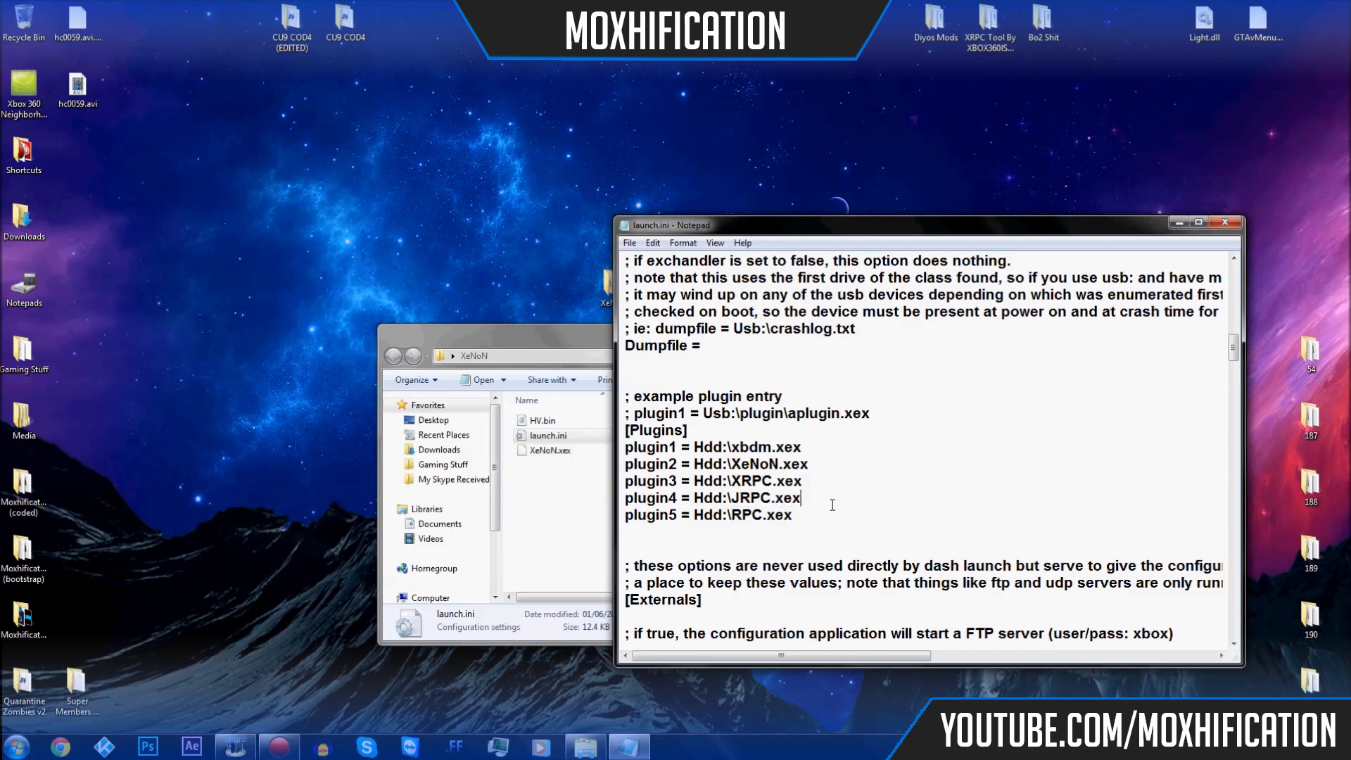
mouse_move(814, 447)
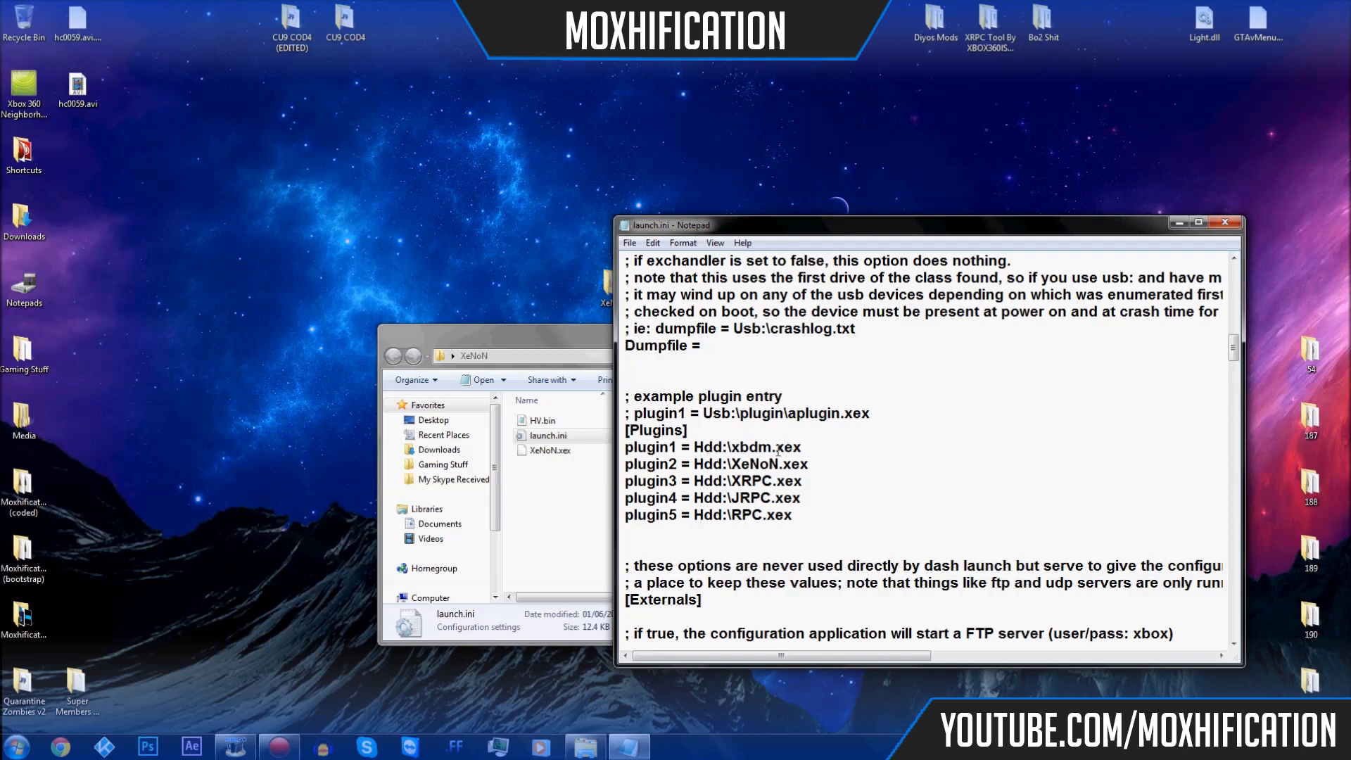
left_click(812, 464)
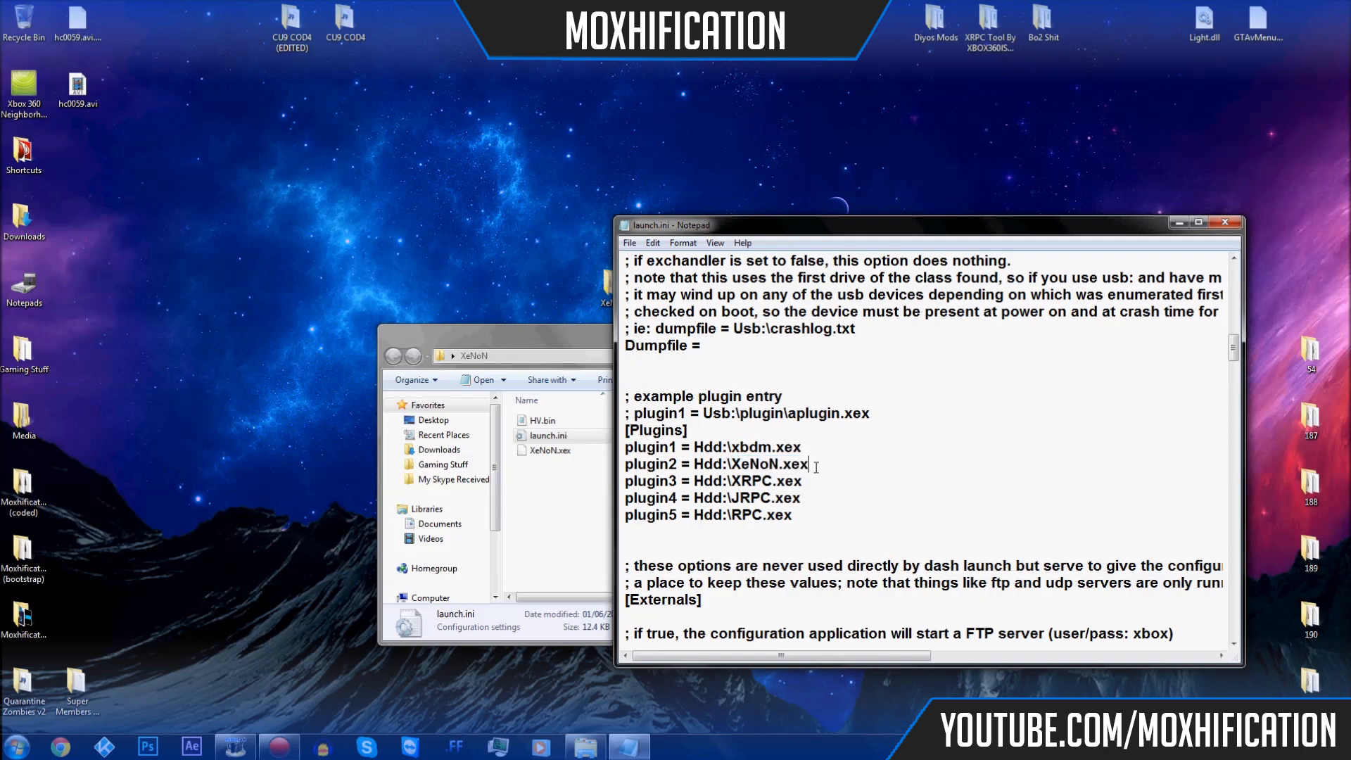
left_click(722, 481)
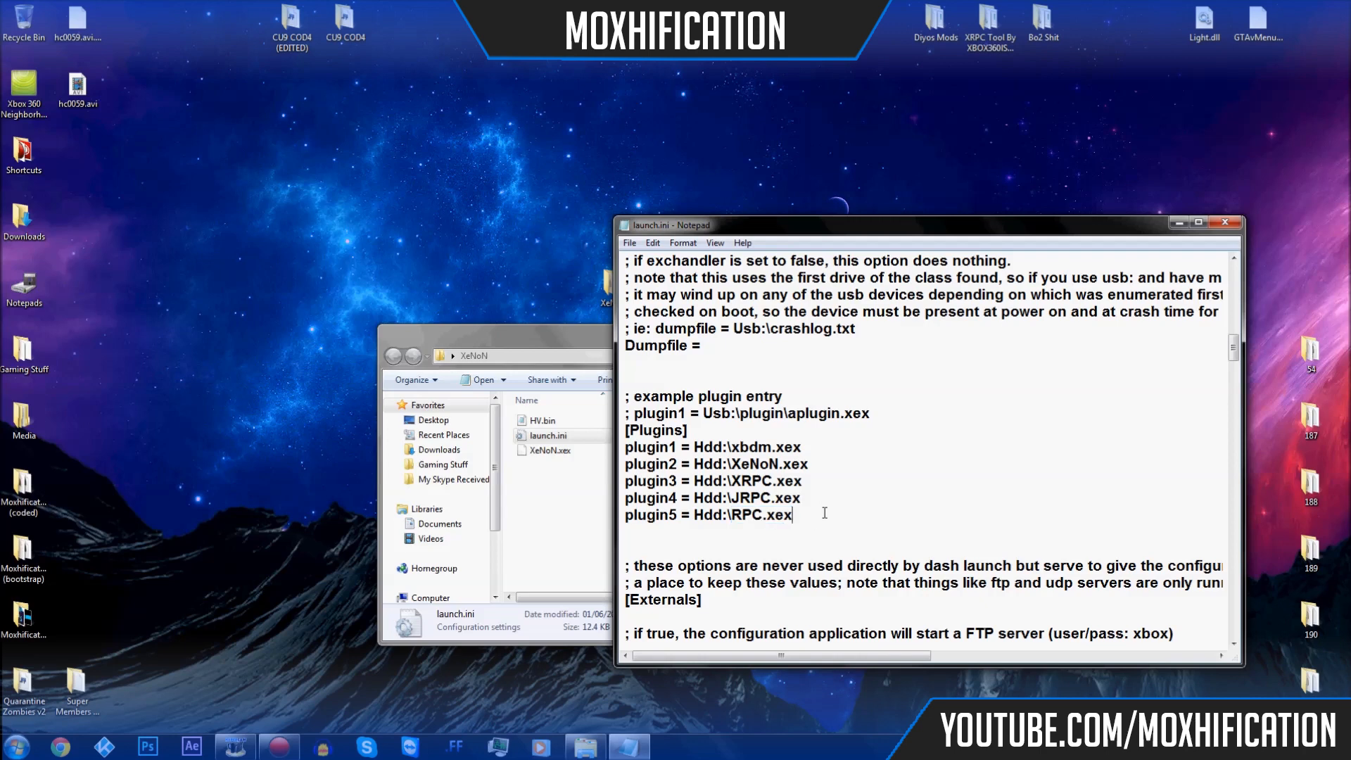
double_click(772, 465)
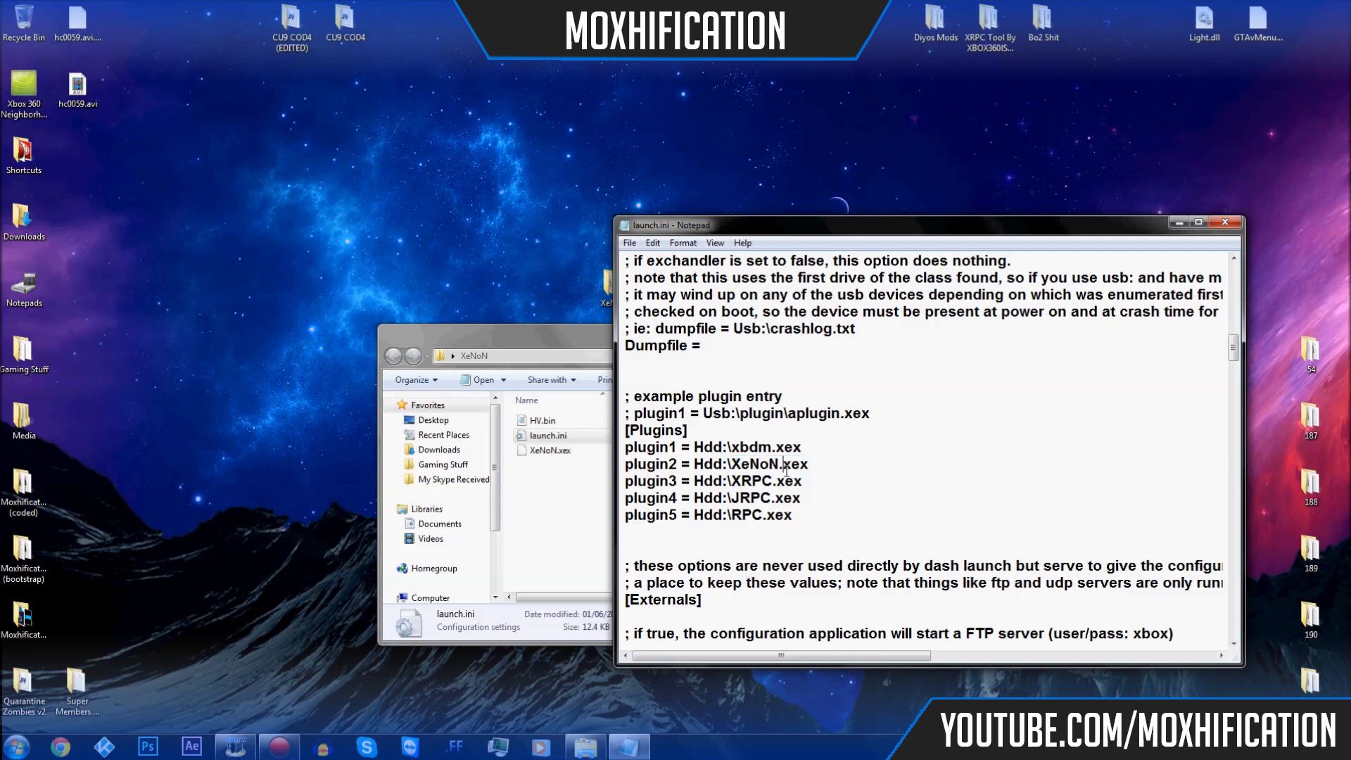
double_click(762, 446)
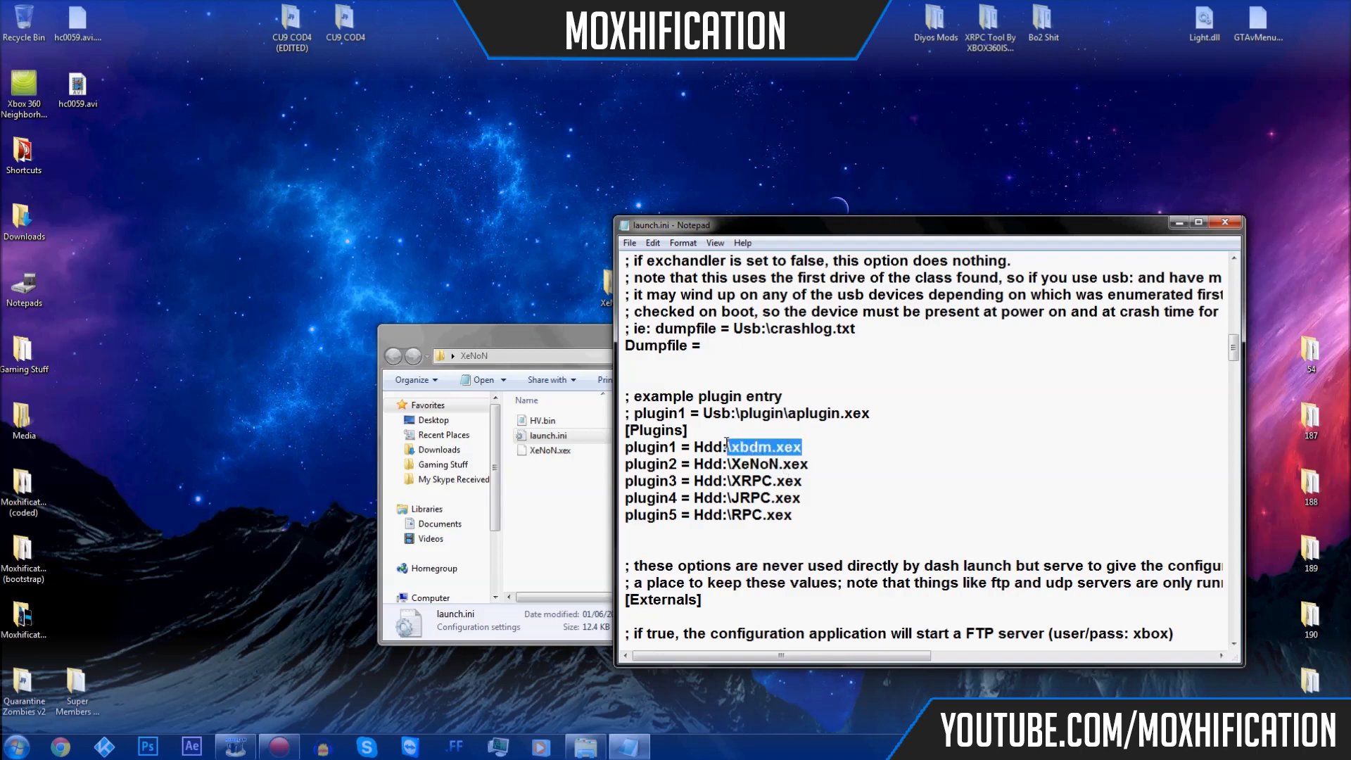
left_click(809, 464)
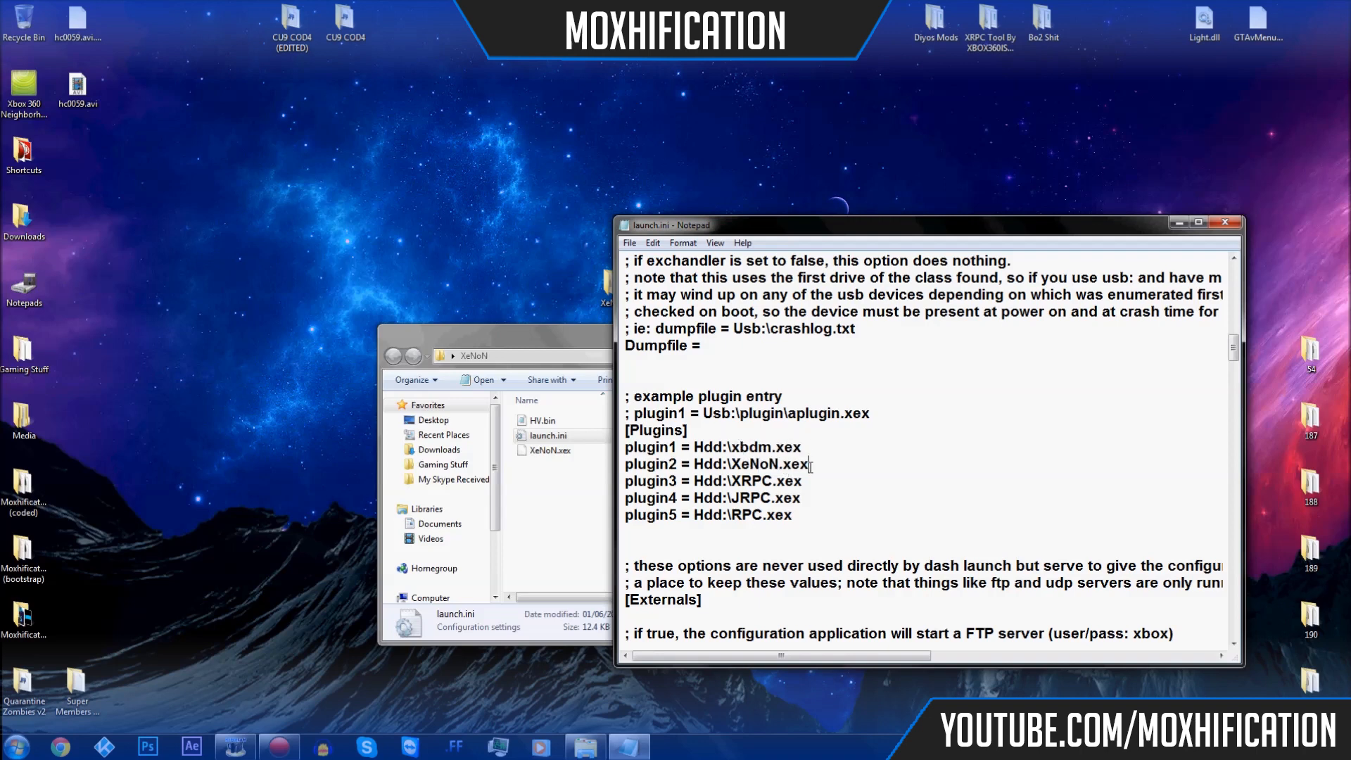
left_click(799, 448)
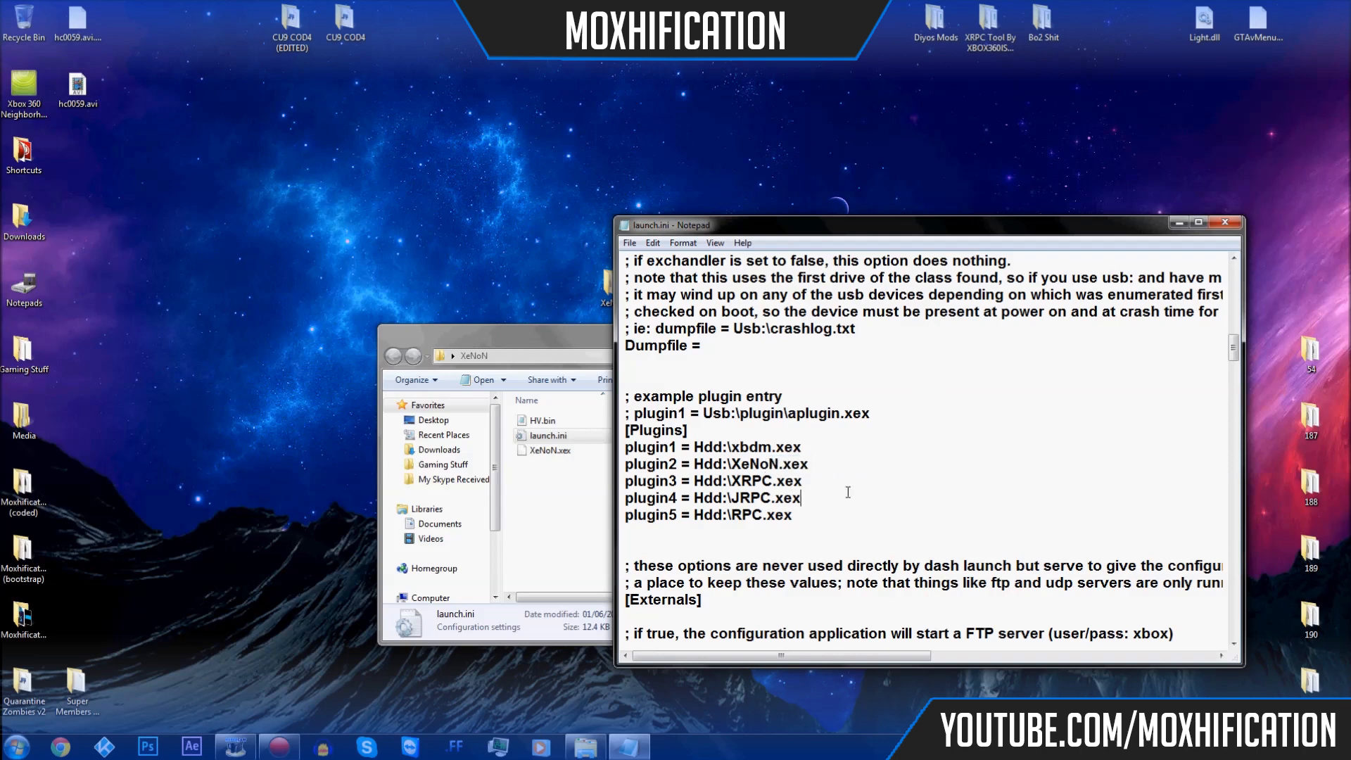
double_click(765, 481)
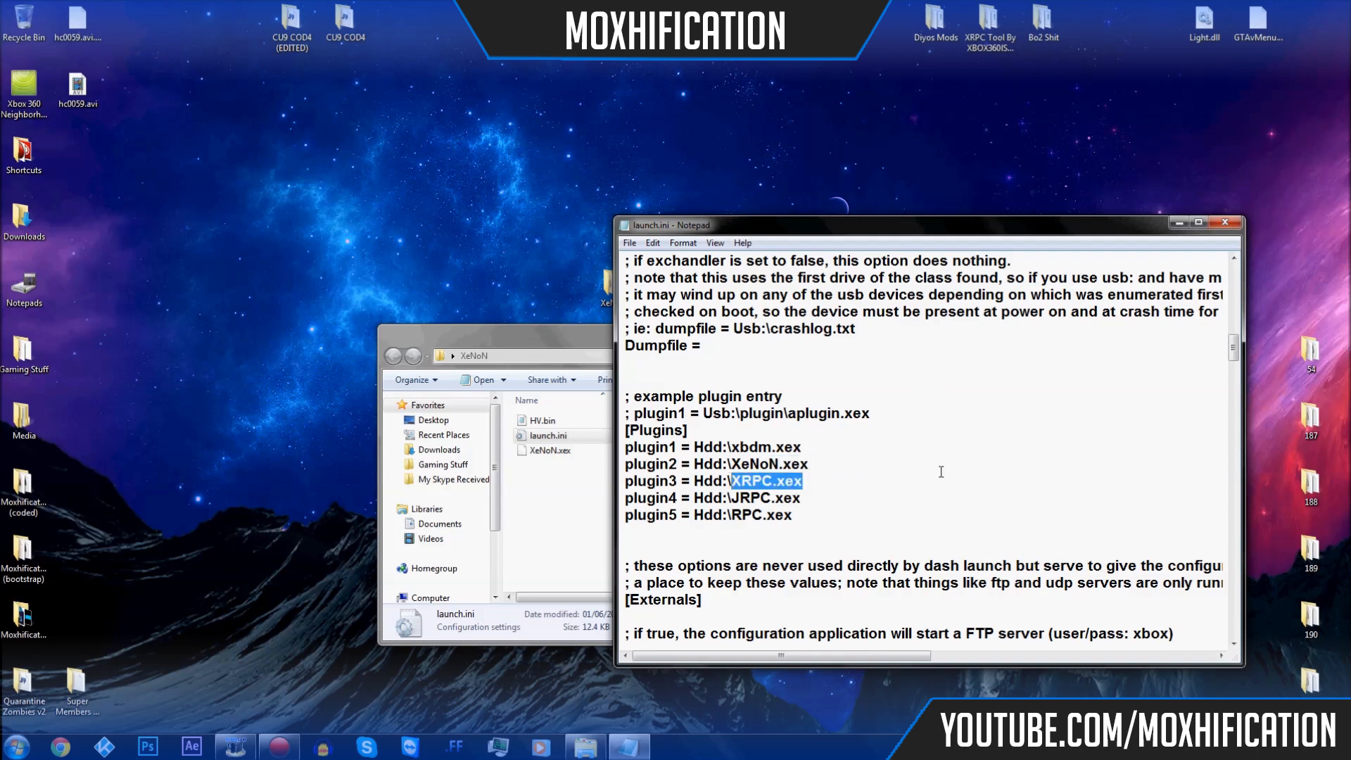
left_click(994, 481)
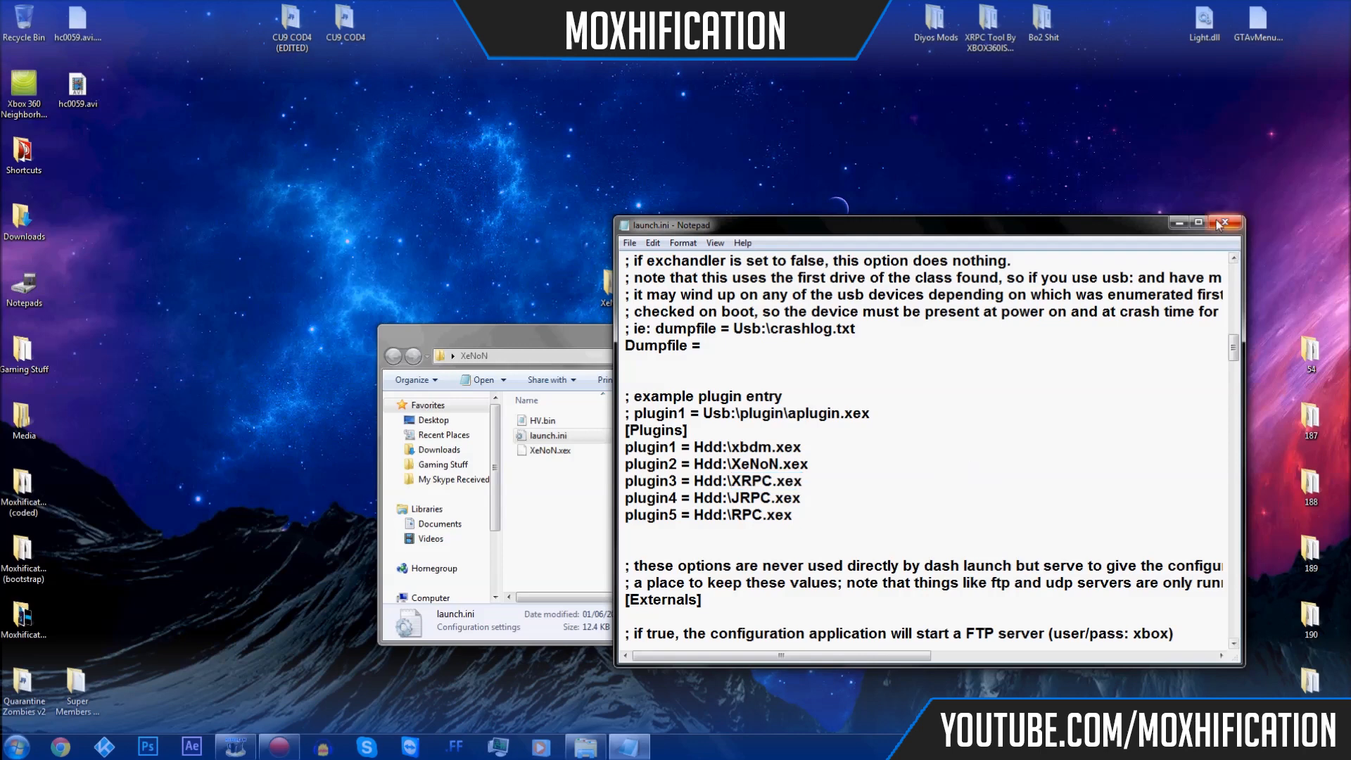
left_click(1221, 224)
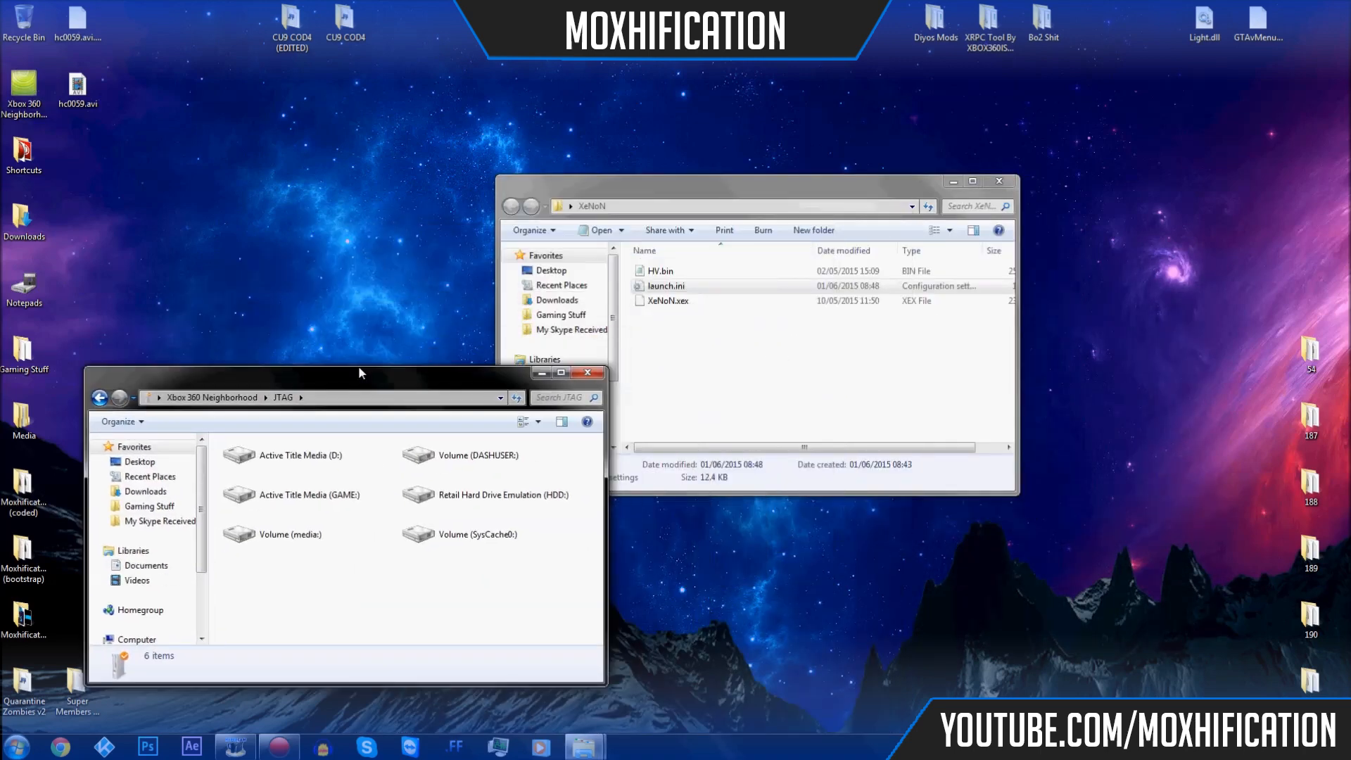
Open the HDD: drive and select XeNoN.xex and HV.bin in the XeNoN folder.
double_click(490, 495)
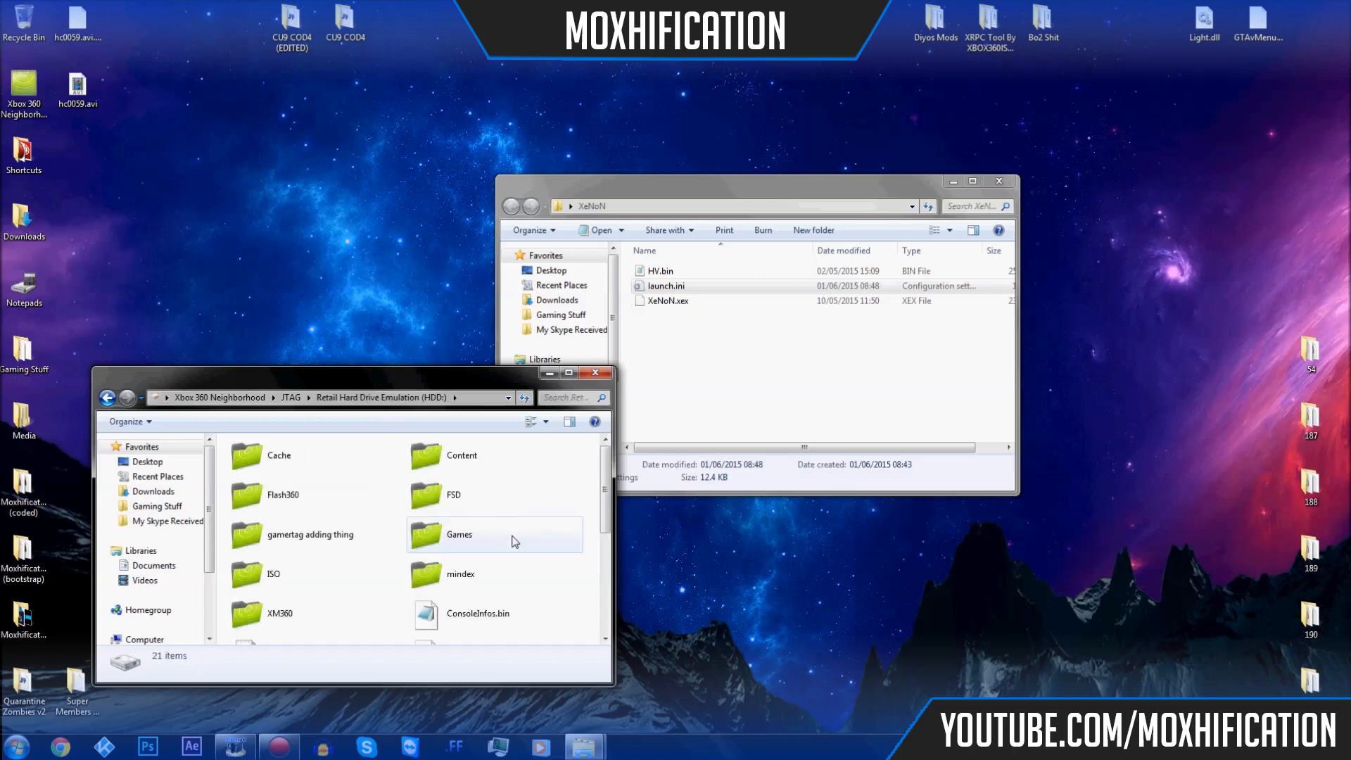
mouse_move(499, 526)
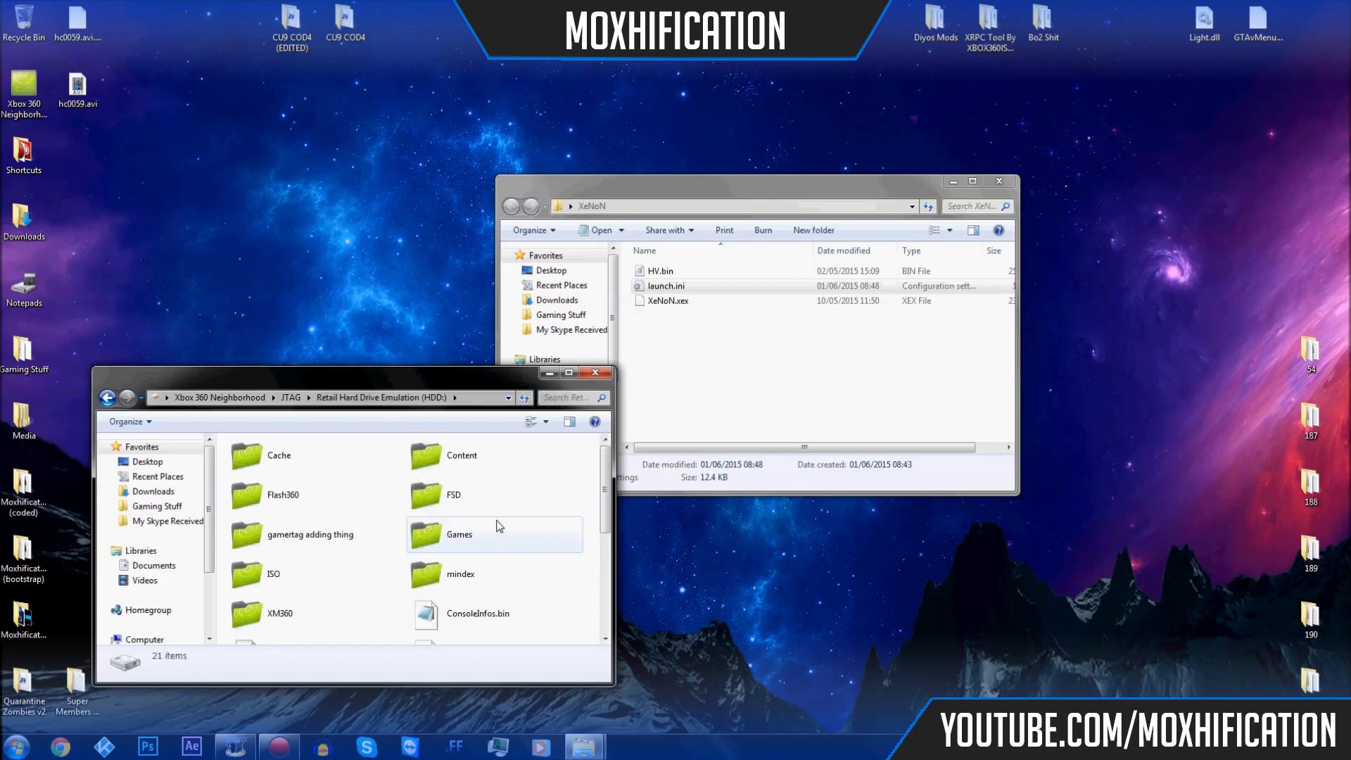
mouse_move(487, 379)
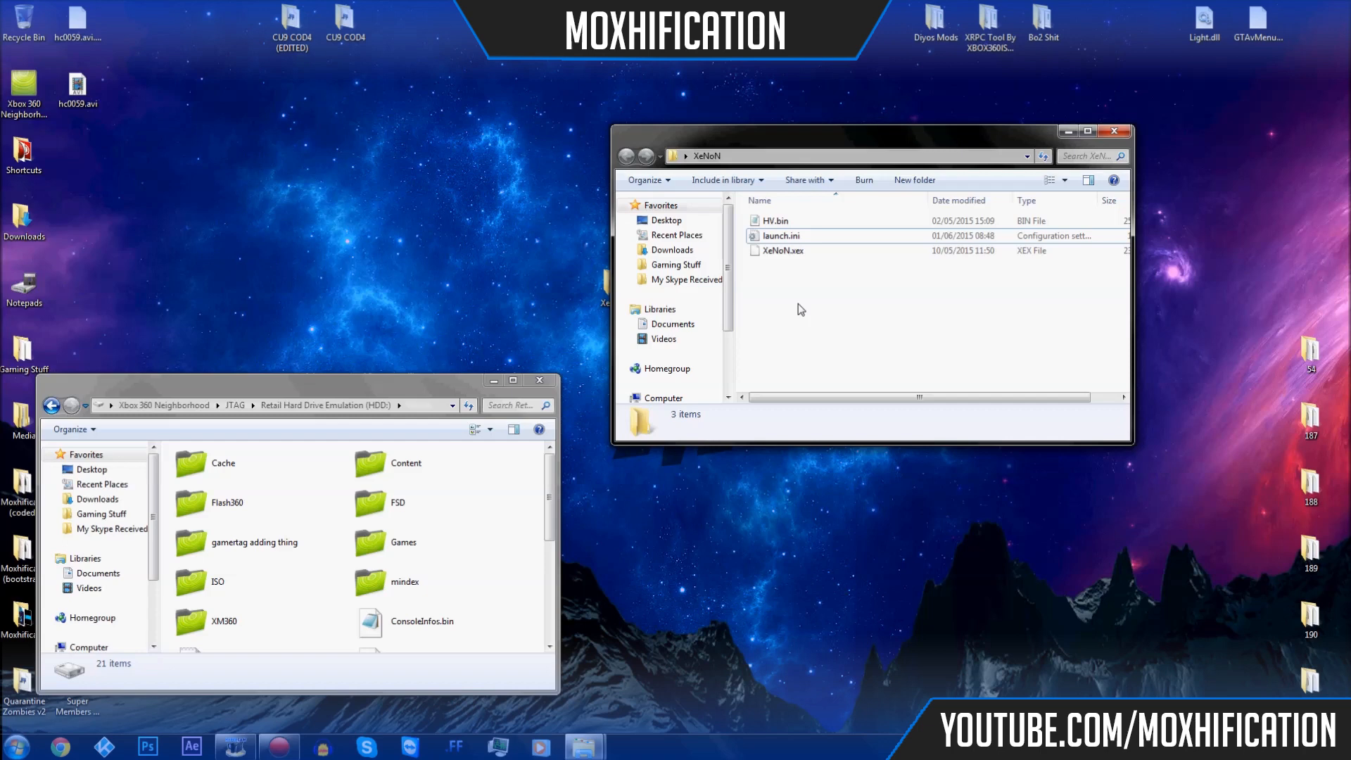
mouse_move(422, 399)
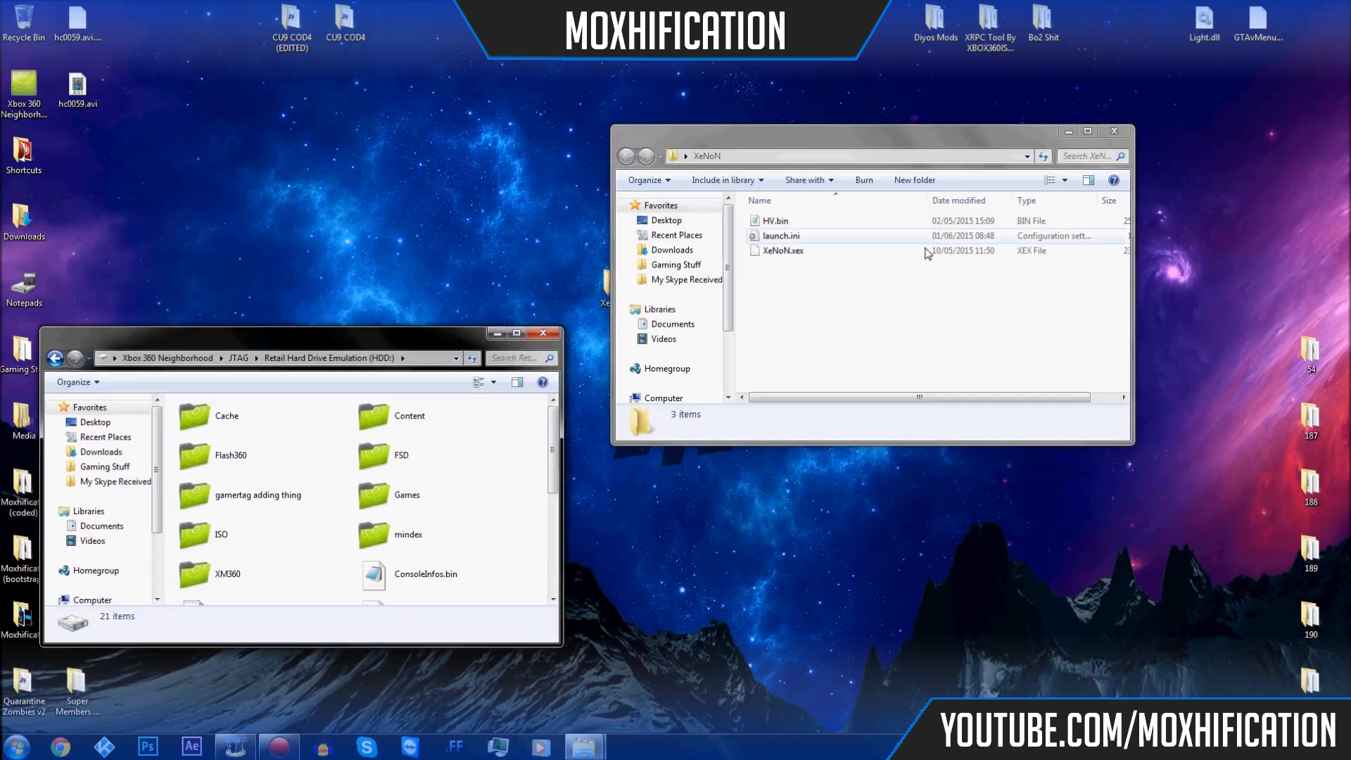
left_click(442, 455)
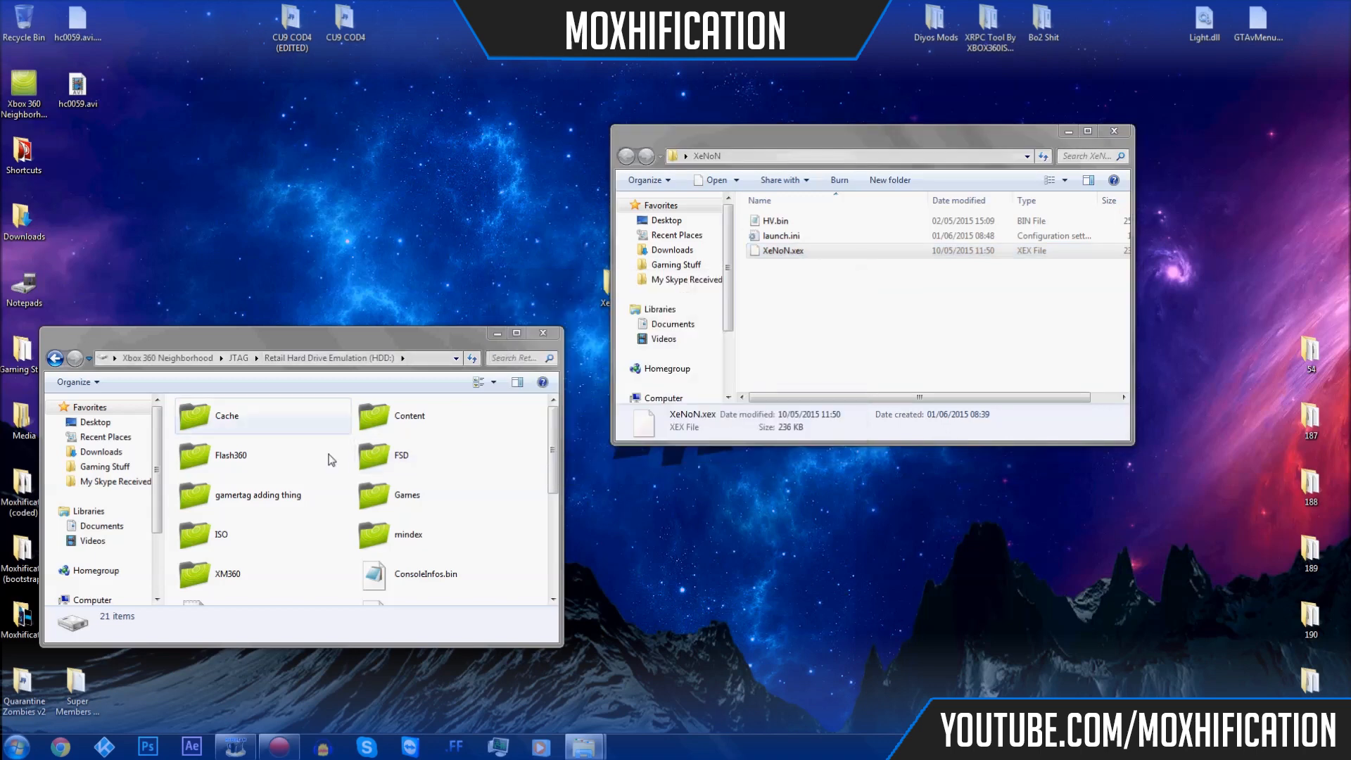
left_click(780, 235)
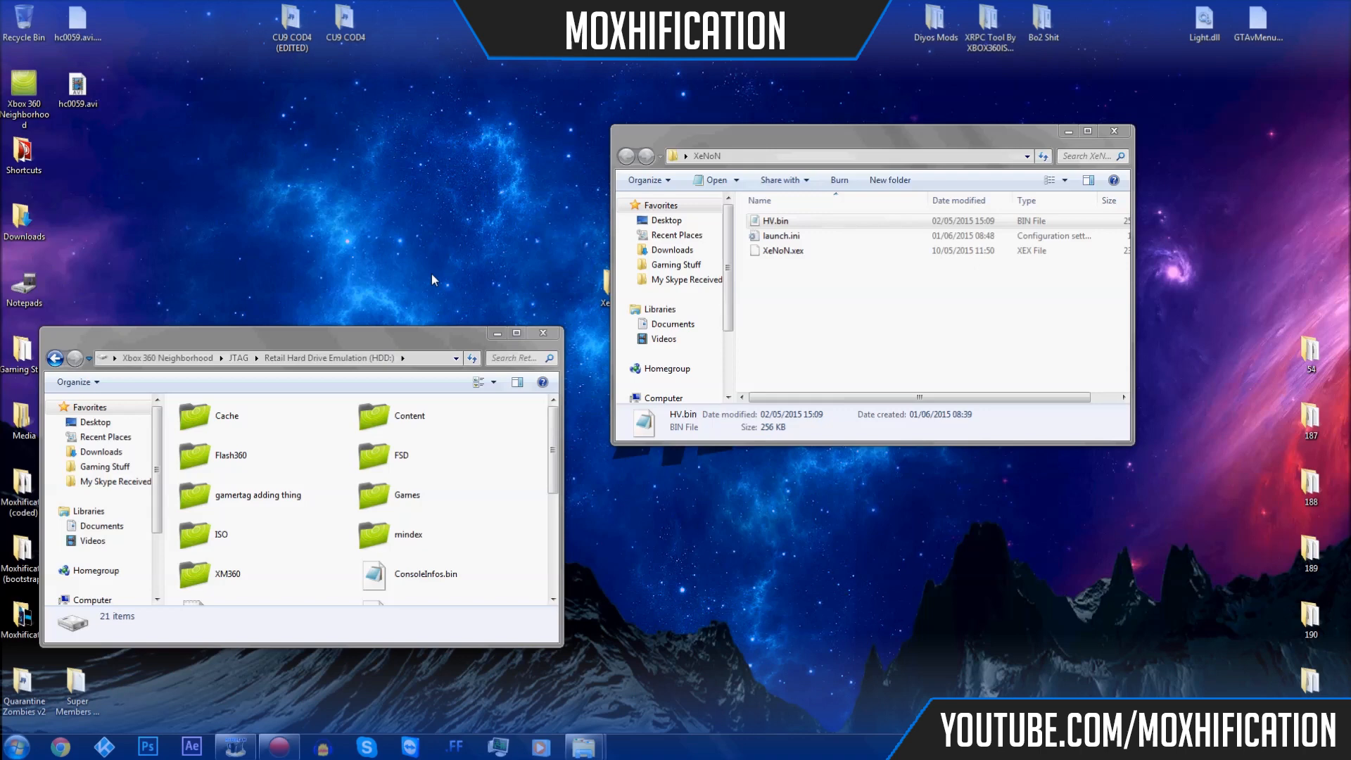
mouse_move(885, 129)
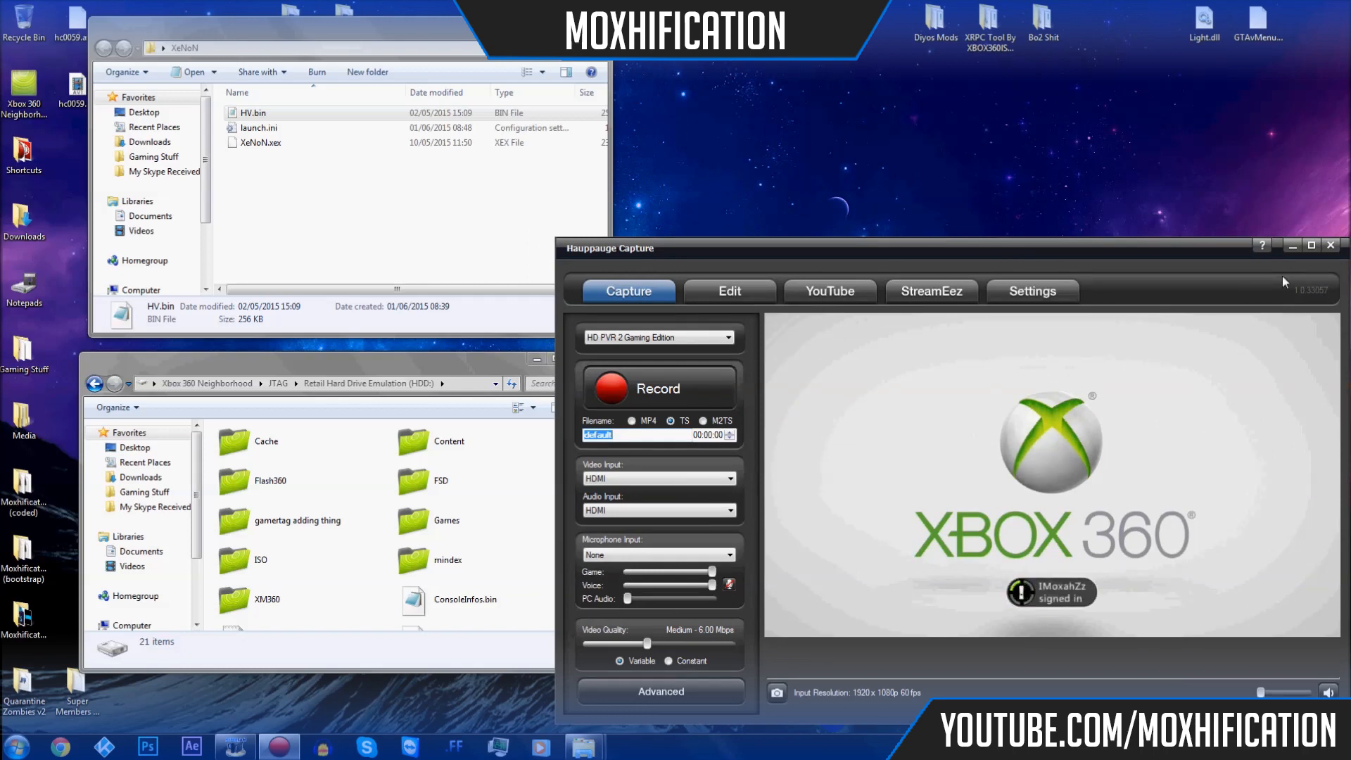
mouse_move(1282, 299)
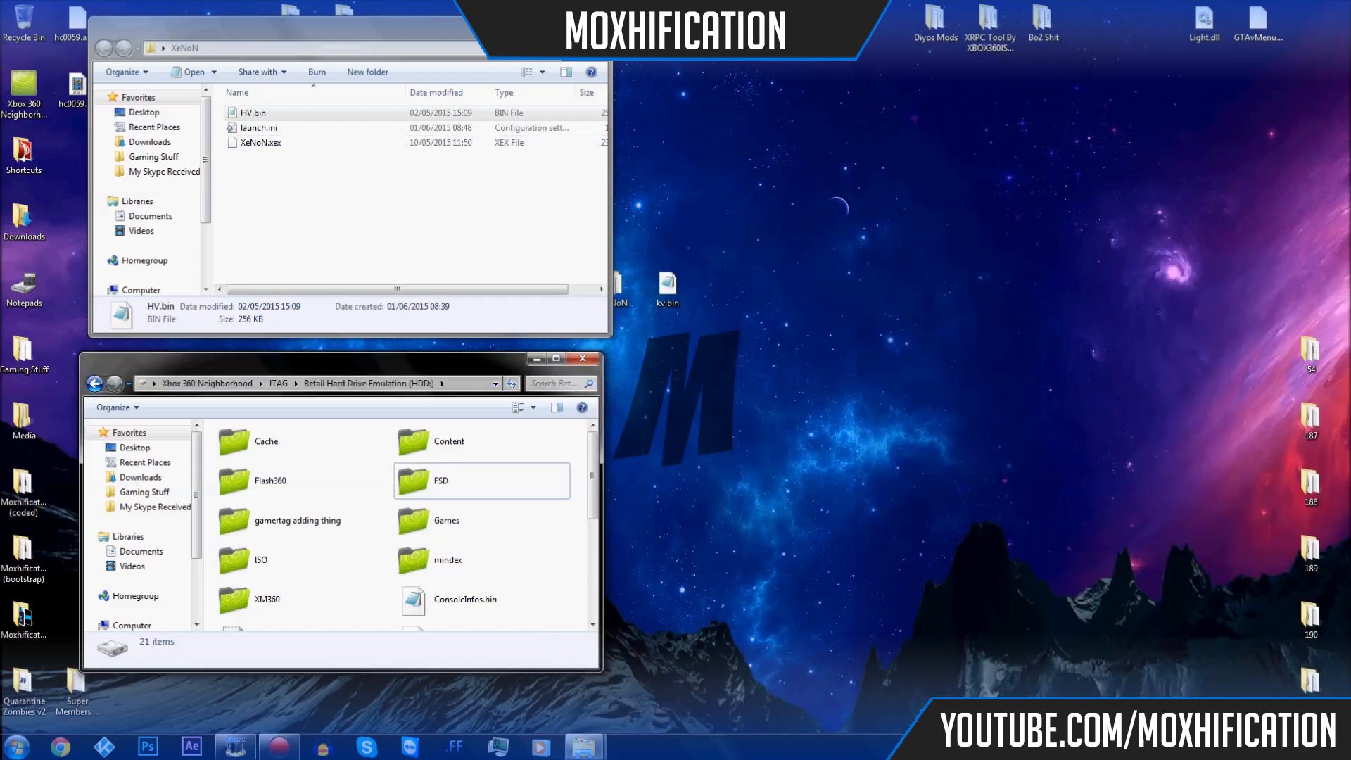
Copy kv.bin from the desktop onto the console's HDD root.
right_click(667, 289)
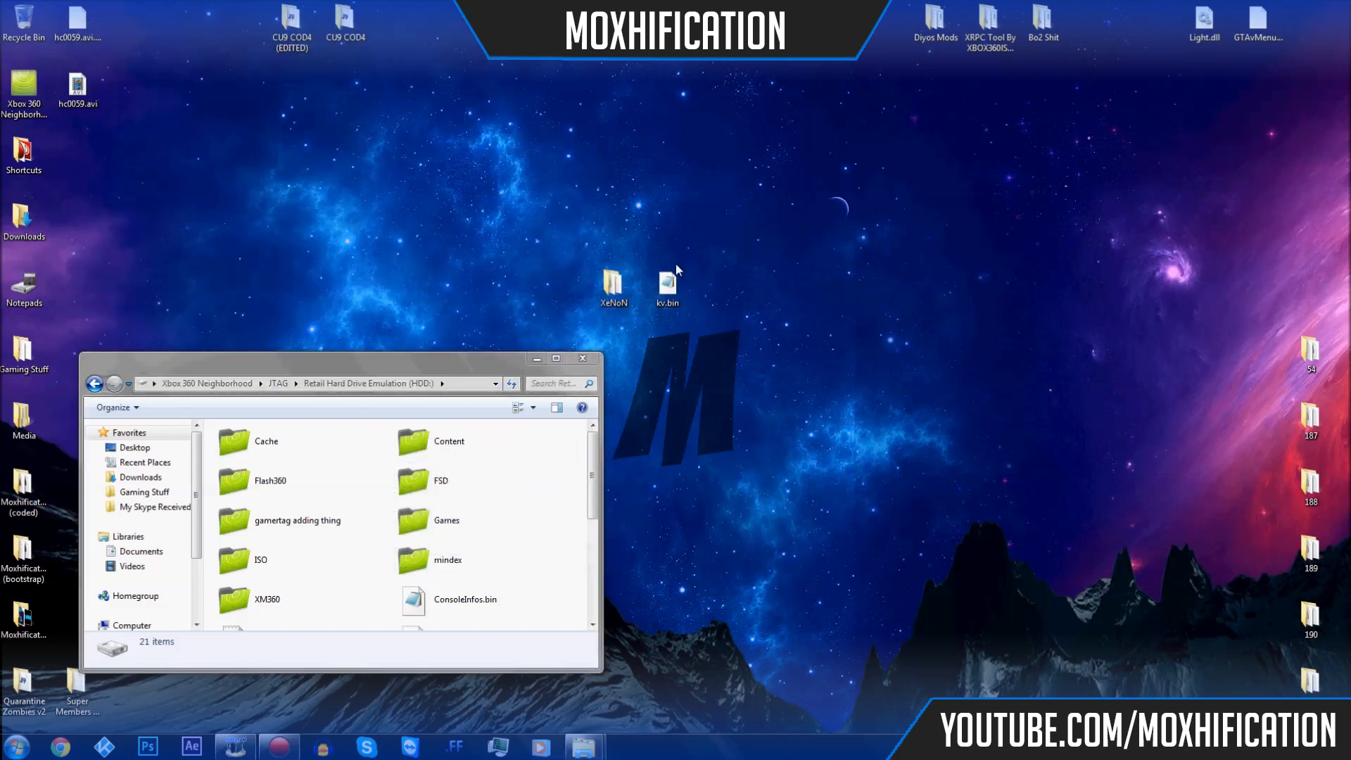
mouse_move(707, 304)
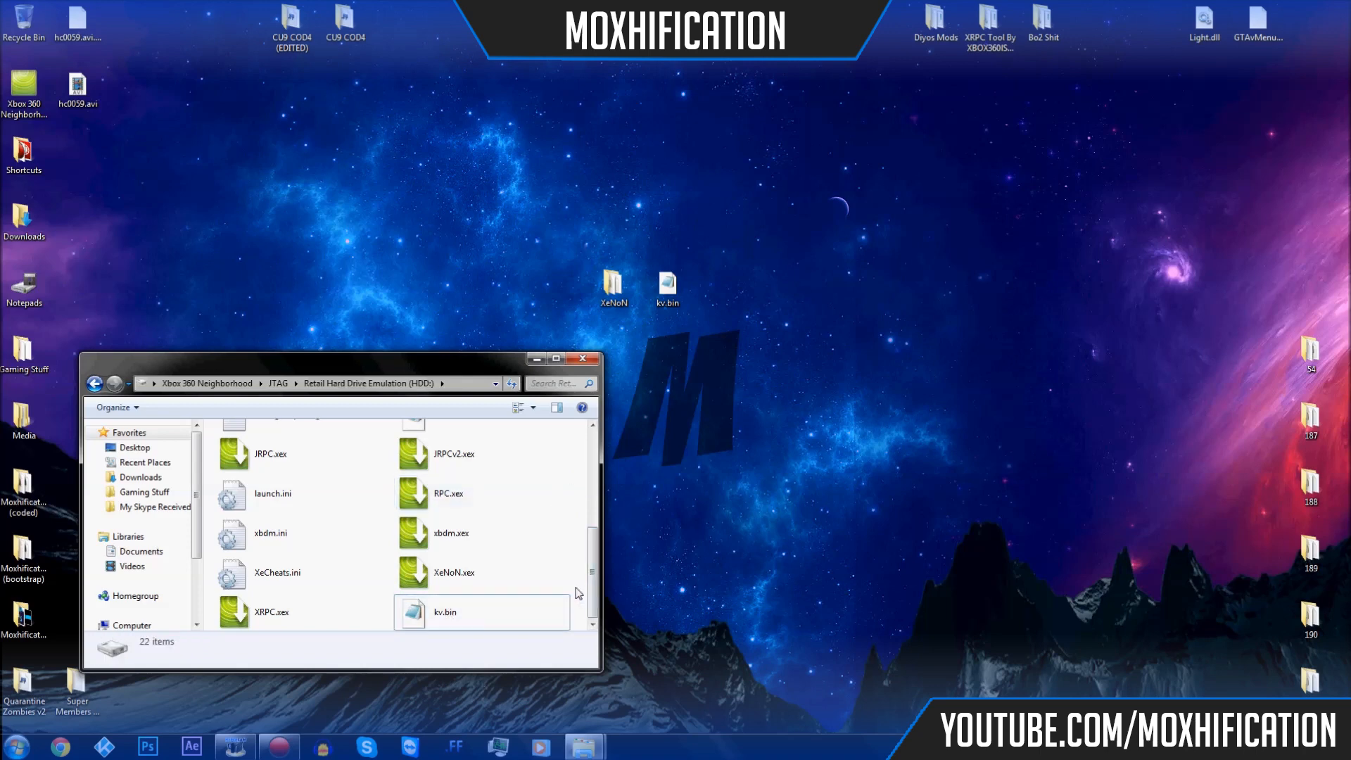
left_click(277, 746)
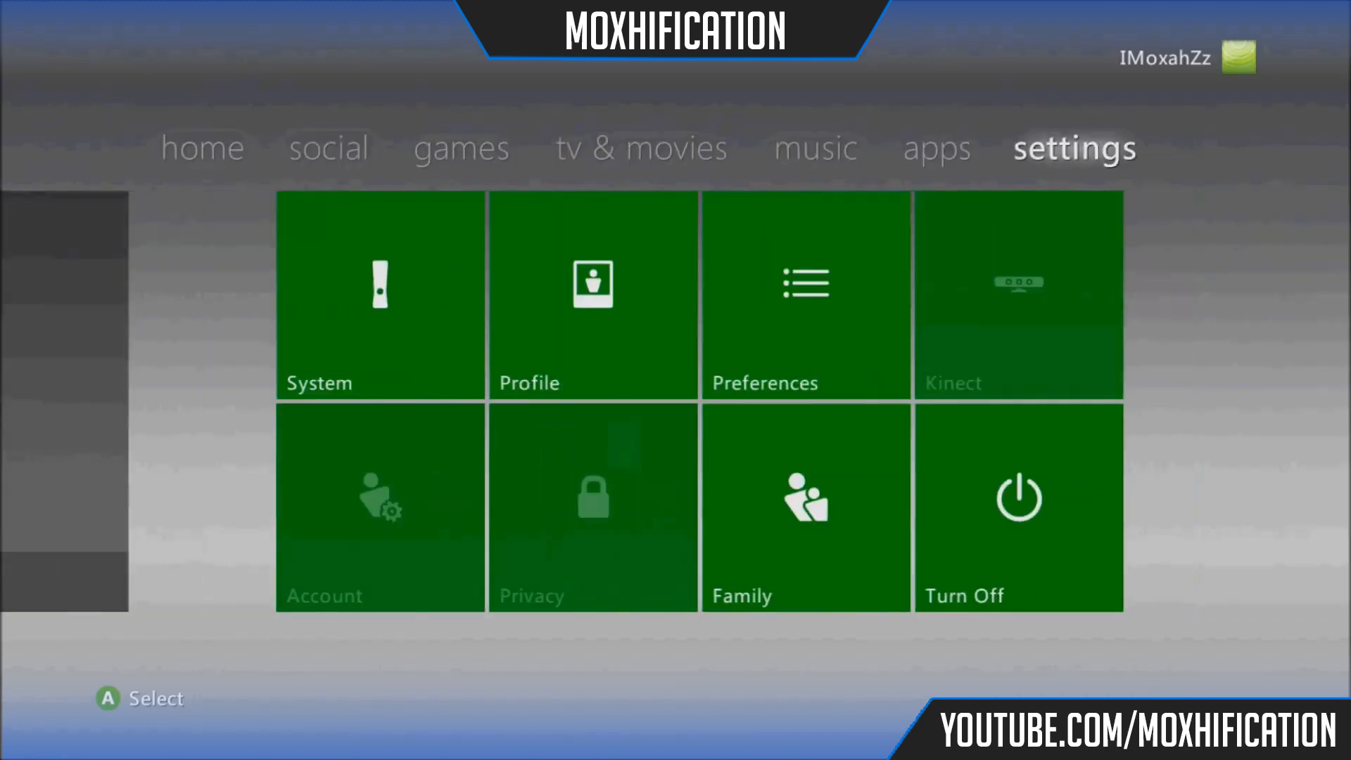
Run Test Xbox Live Connection from System > Network Settings on the dashboard.
left_click(379, 295)
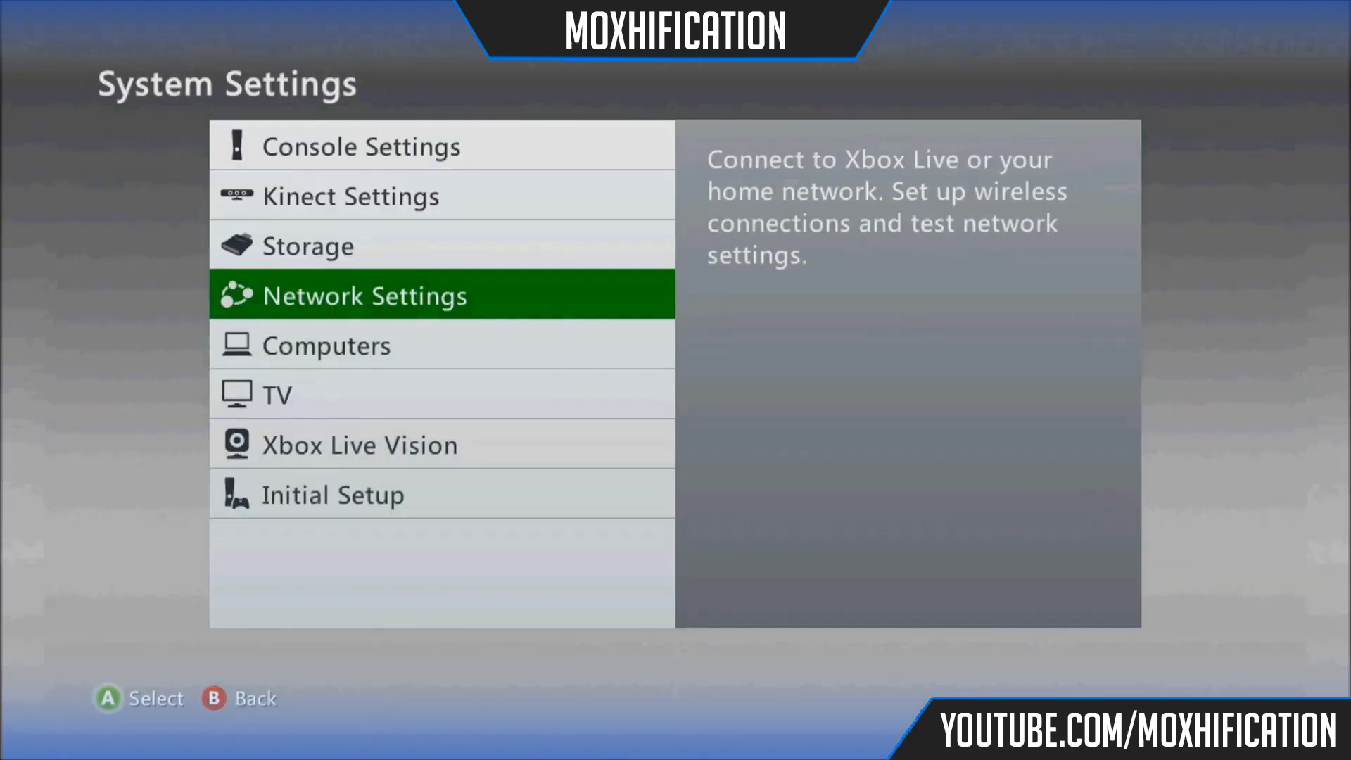
left_click(364, 295)
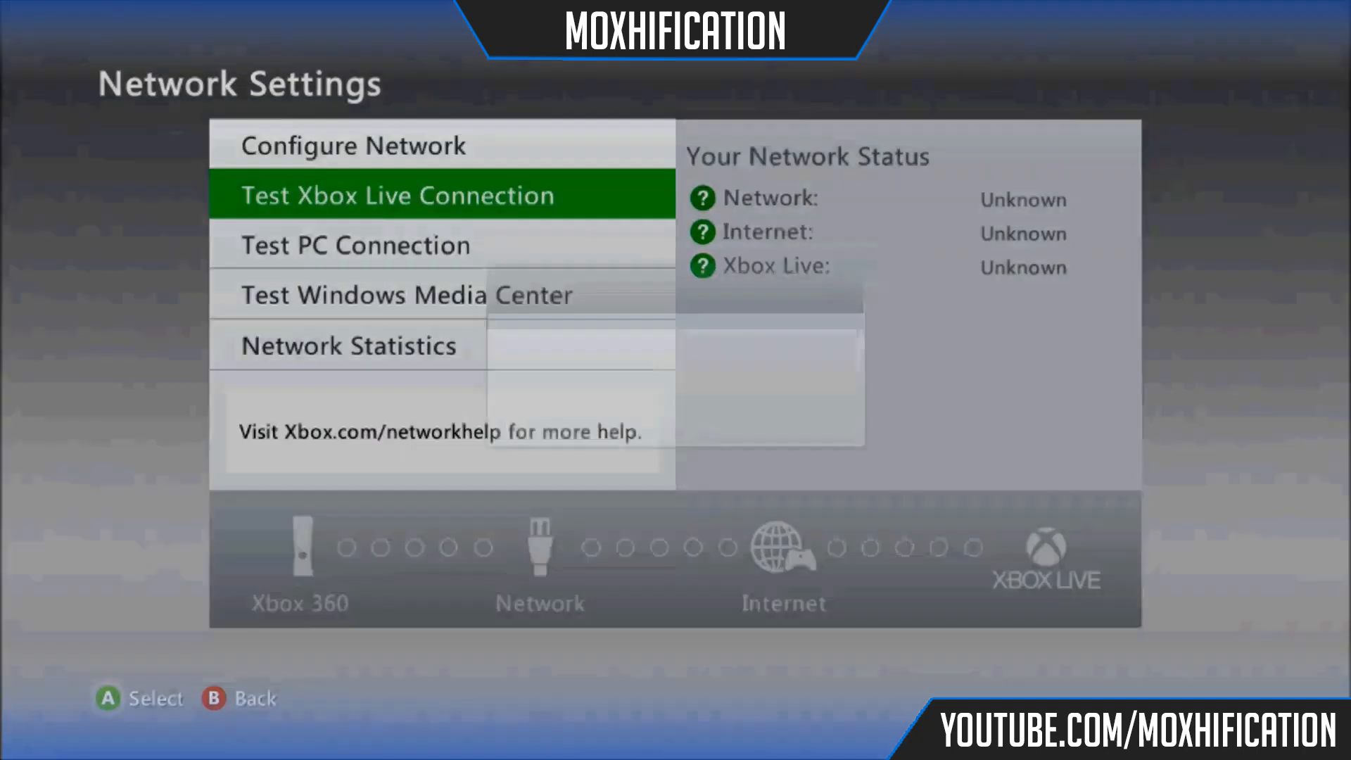
left_click(393, 195)
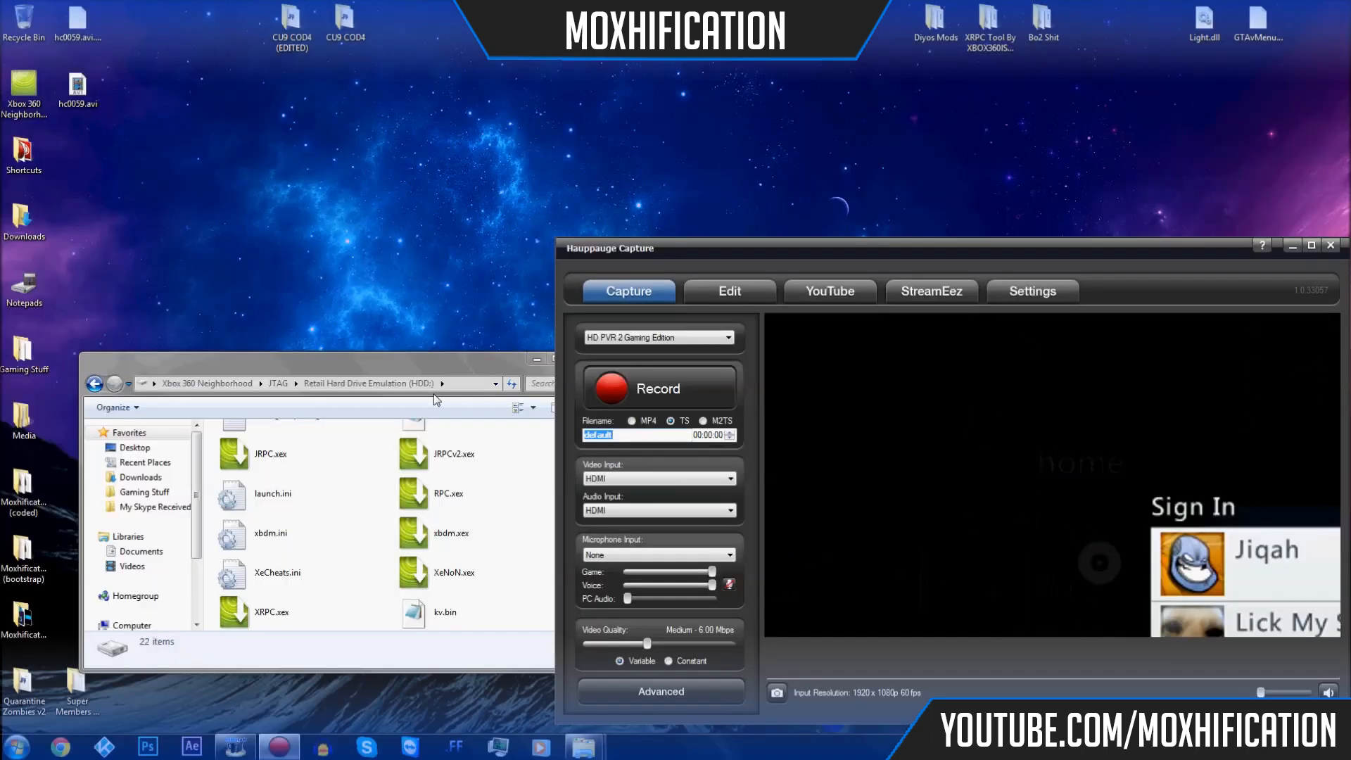
Minimize Hauppauge Capture, close the HDD: window, then close the XeNoN folder window.
left_click(1330, 246)
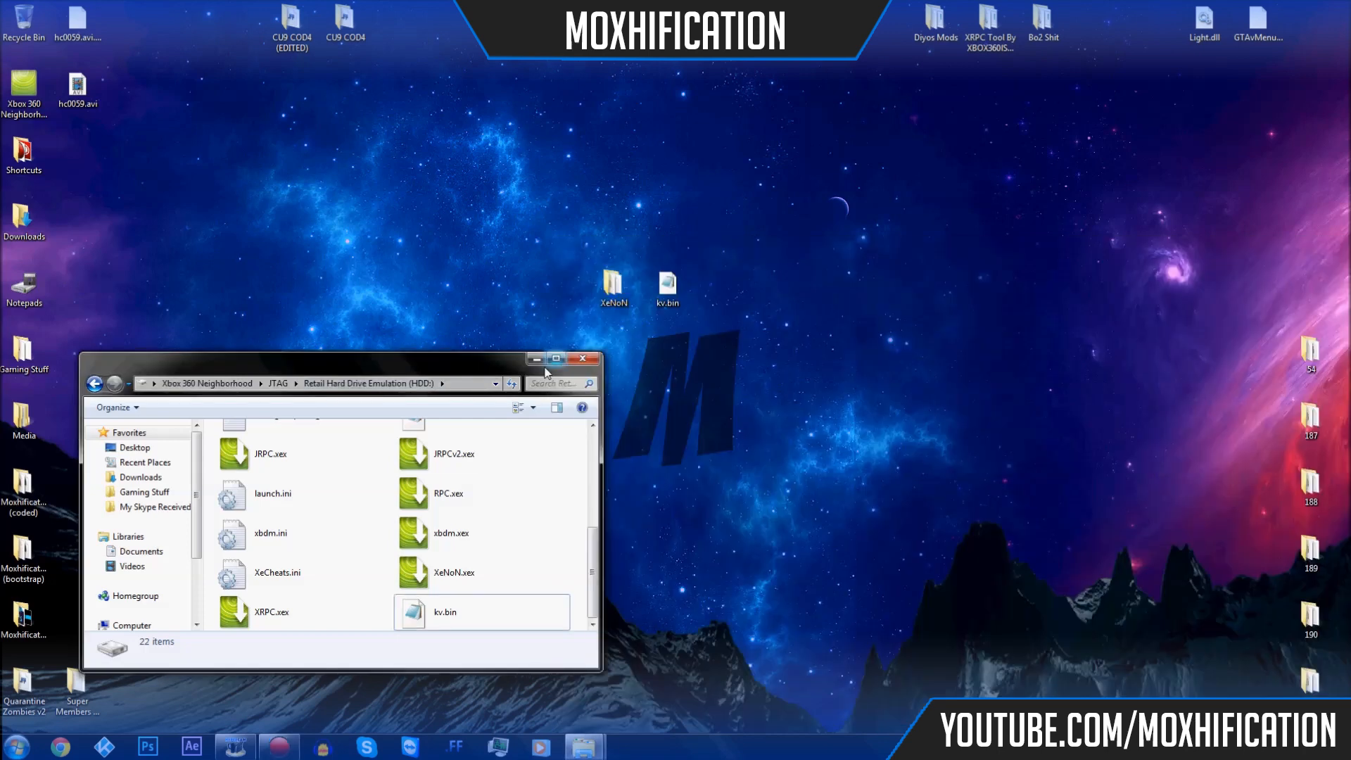
left_click(668, 284)
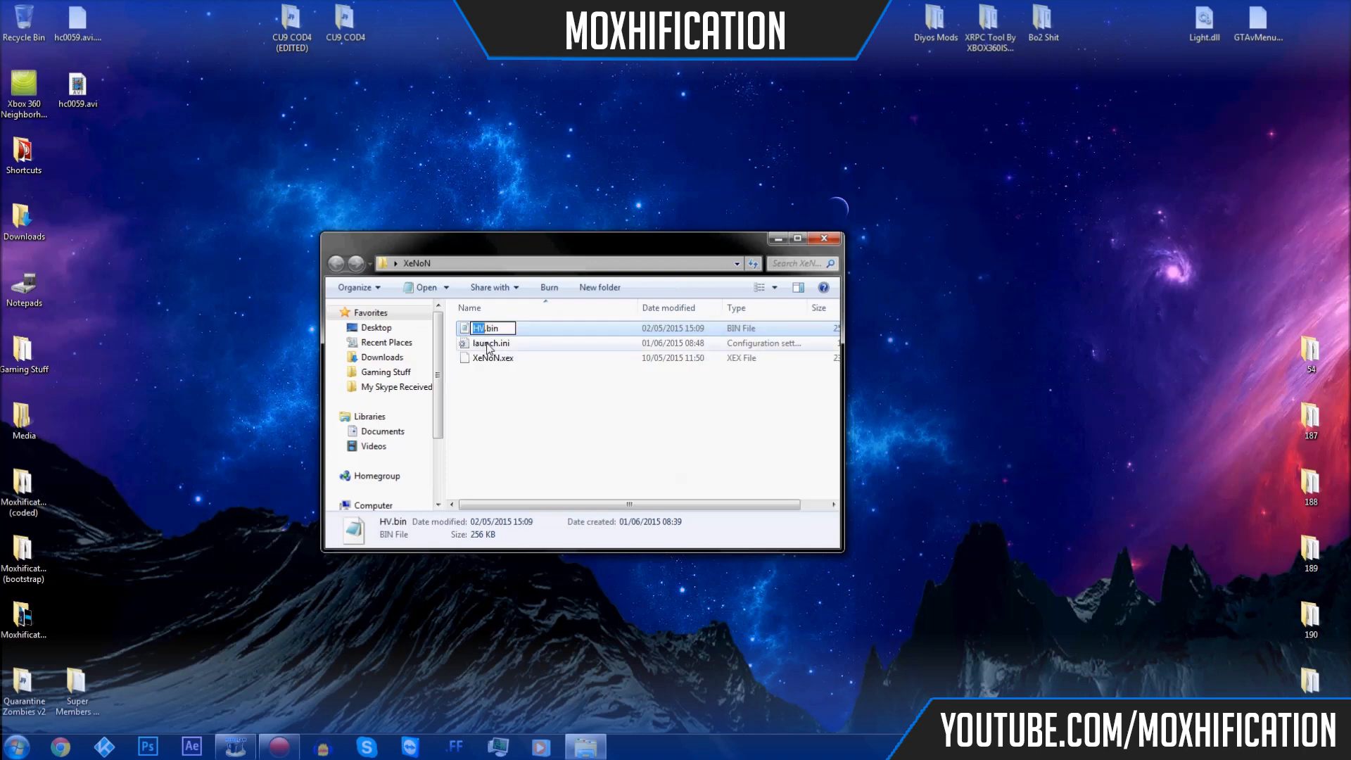
left_click(492, 357)
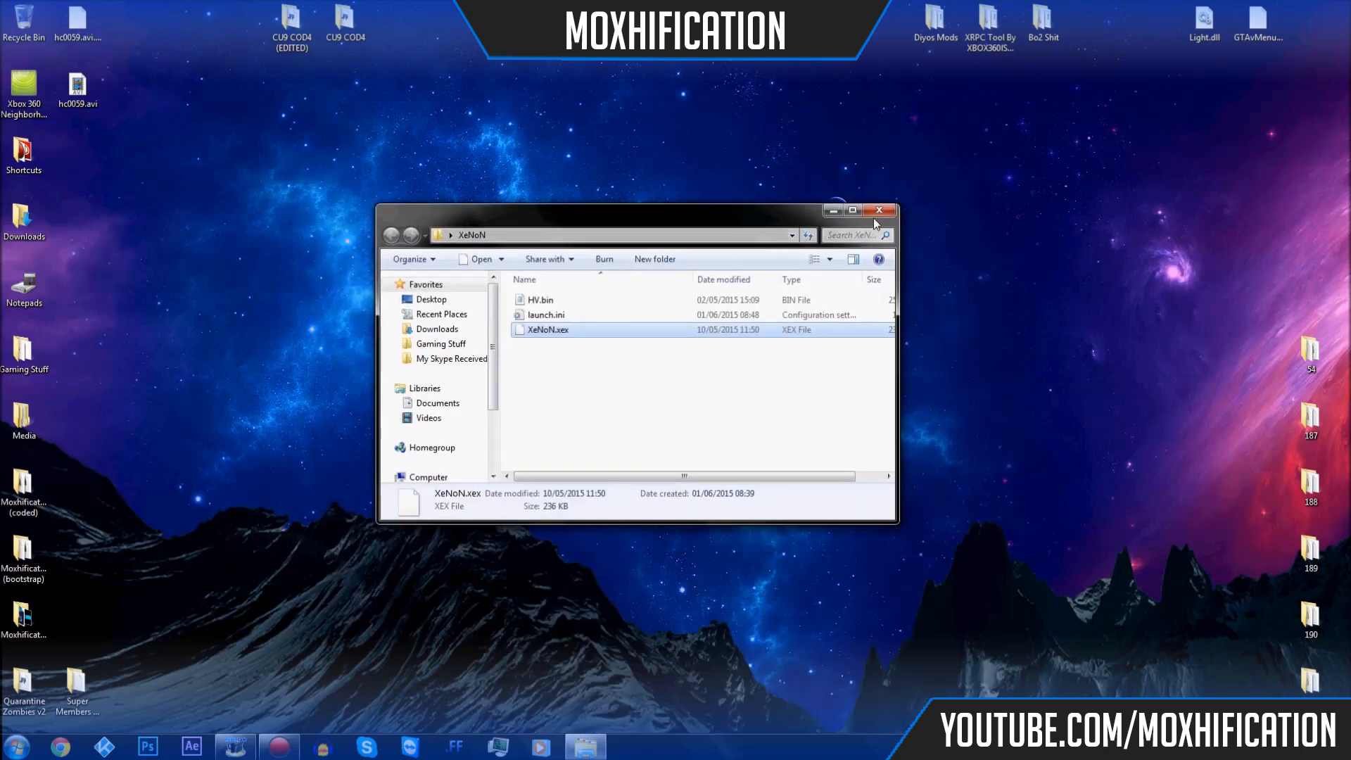
mouse_move(879, 210)
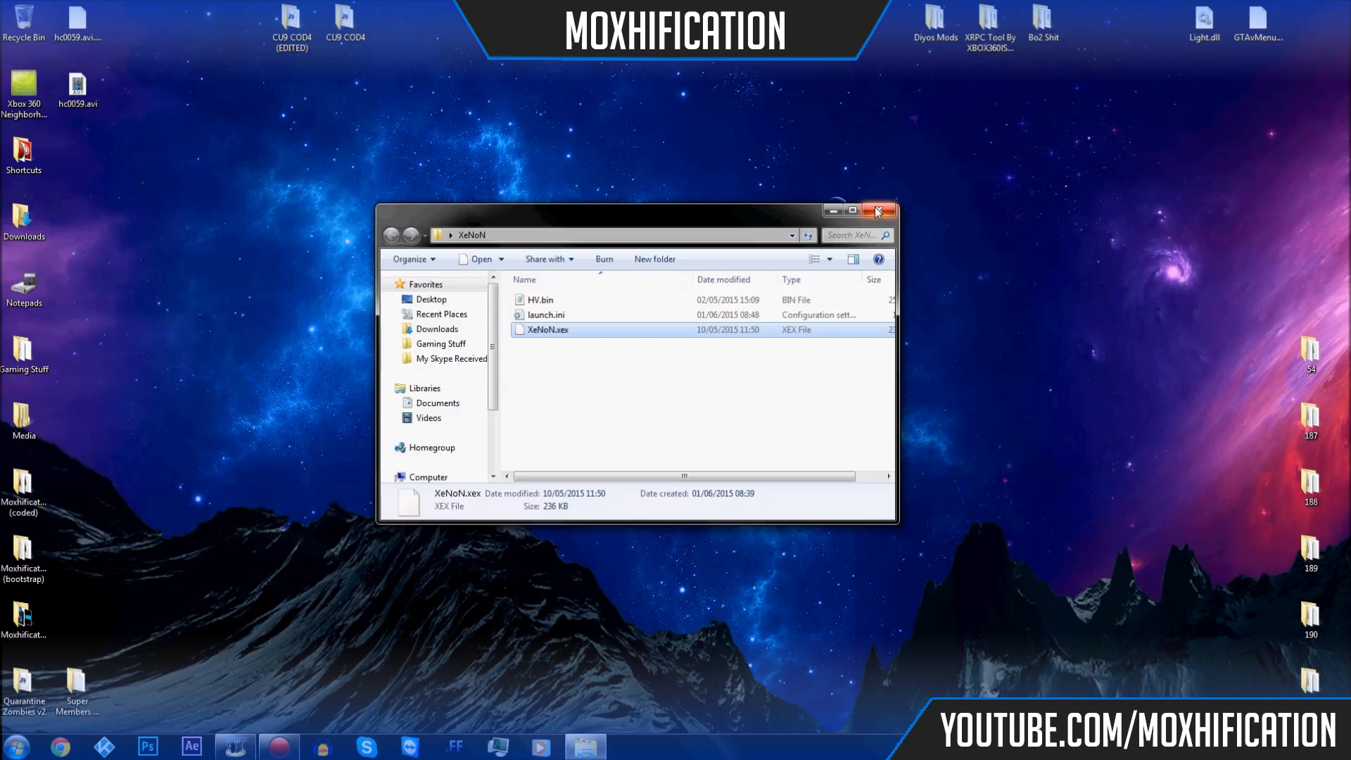
left_click(878, 211)
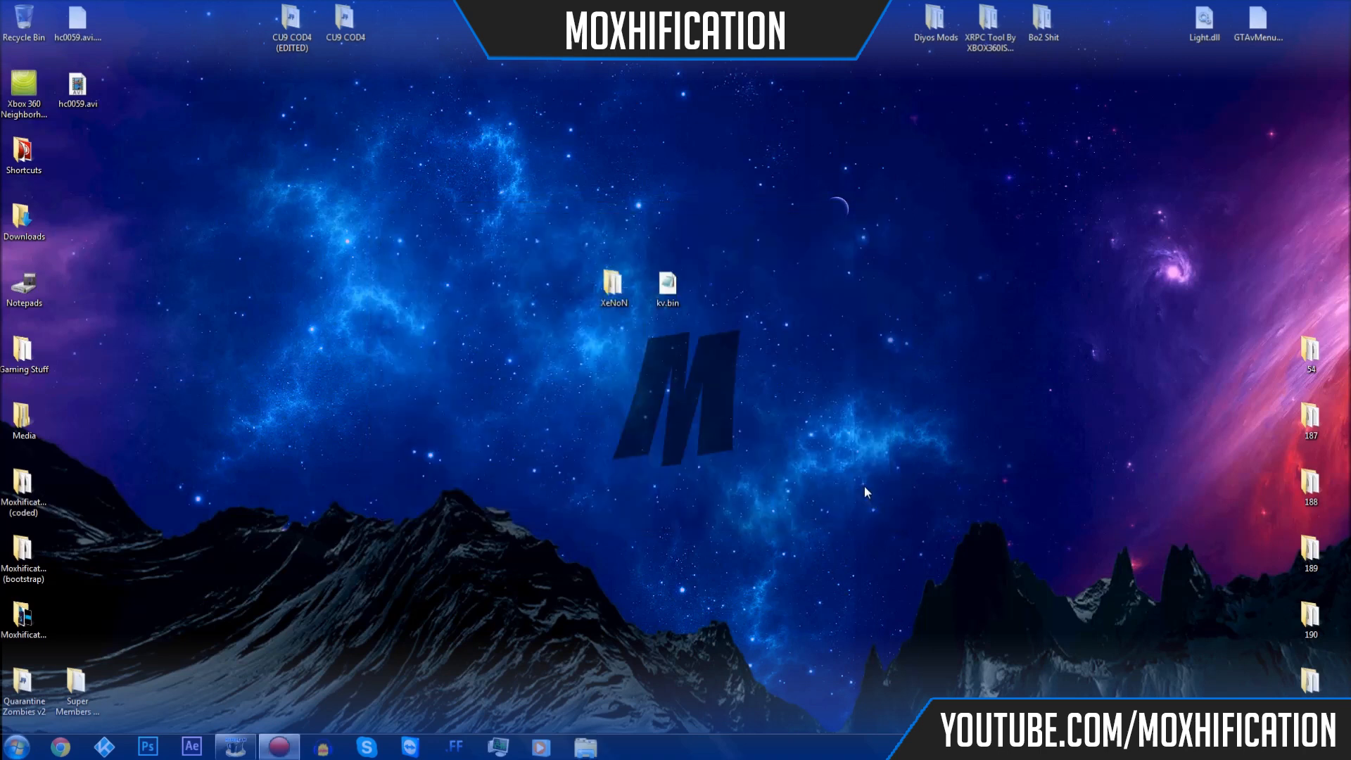